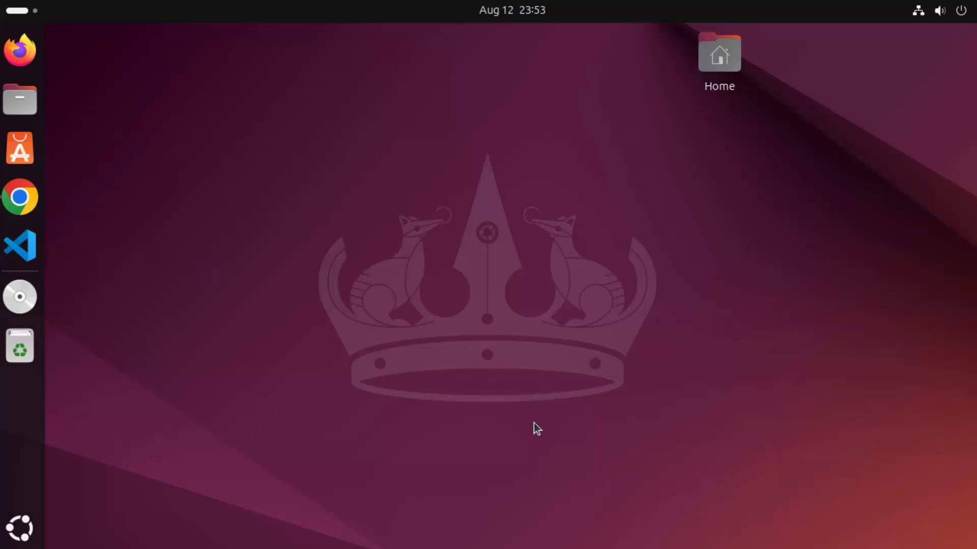
mouse_move(524, 379)
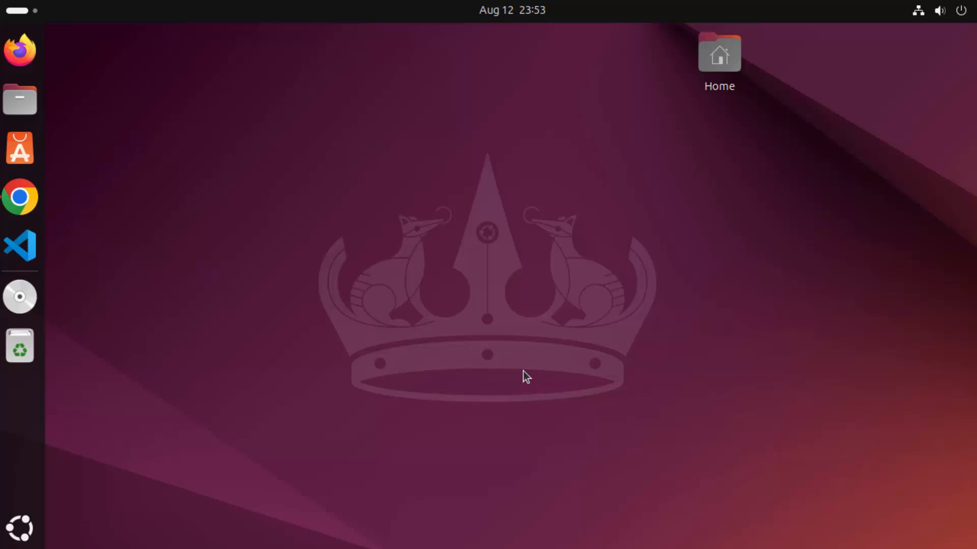
mouse_move(184, 226)
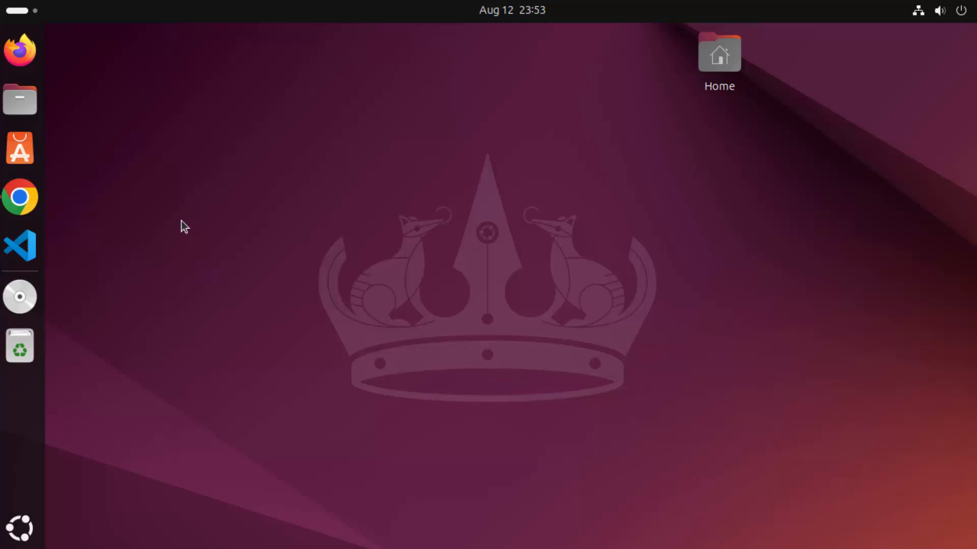
mouse_move(21, 197)
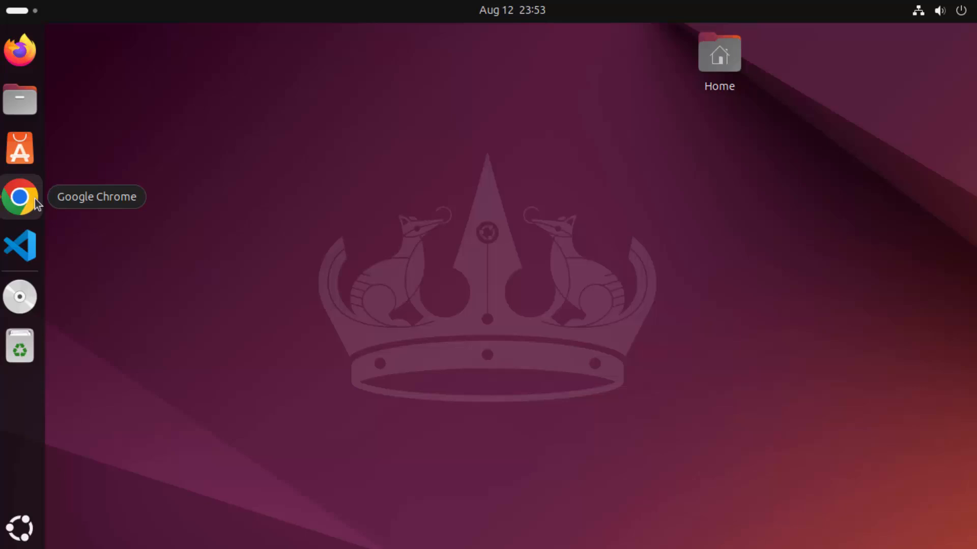
Open Chrome and scroll the Google results for 'blender download snap' to the Snap Store listing.
click(21, 196)
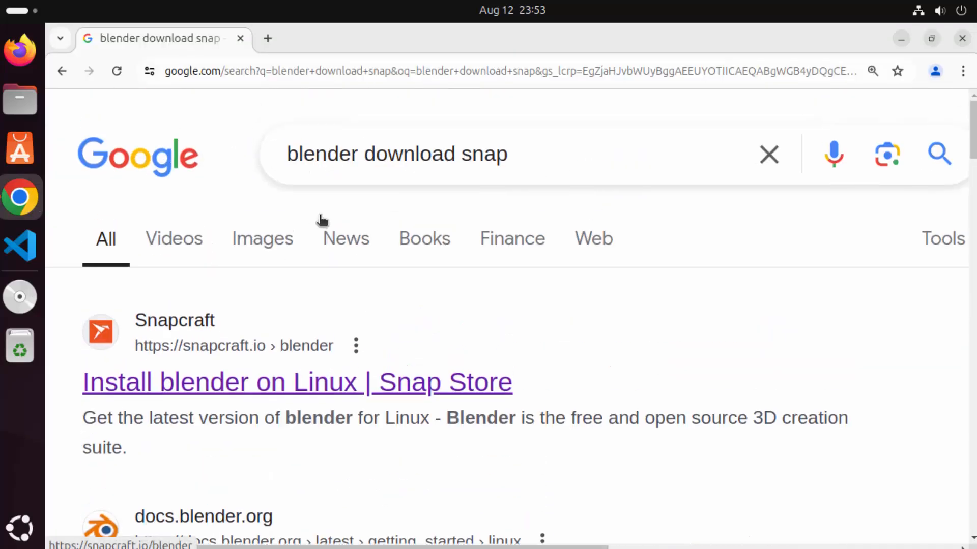
mouse_move(323, 205)
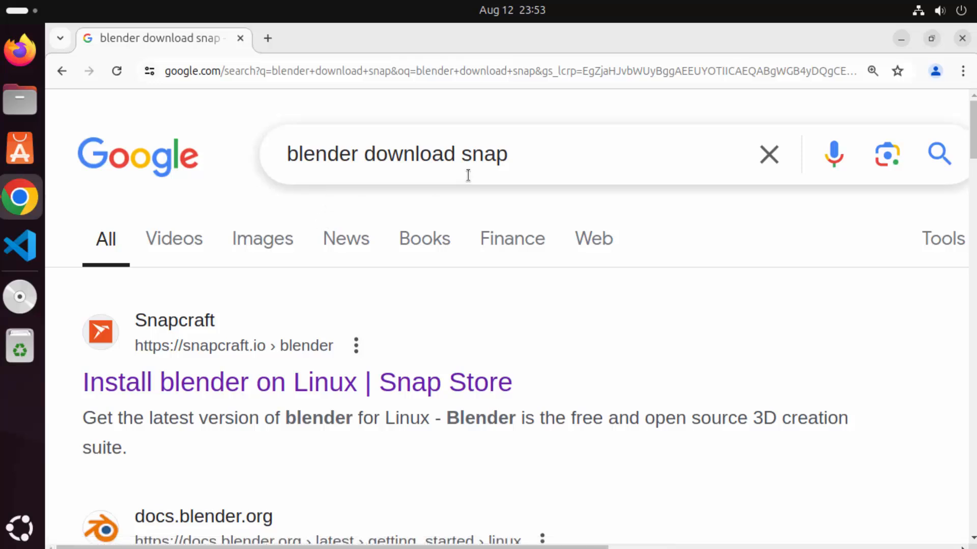
scroll(down, 3)
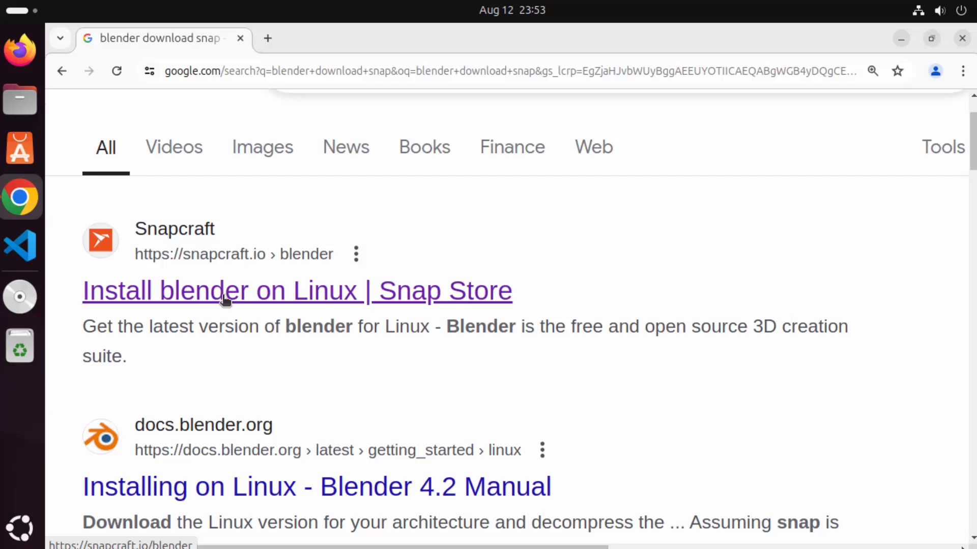
mouse_move(140, 288)
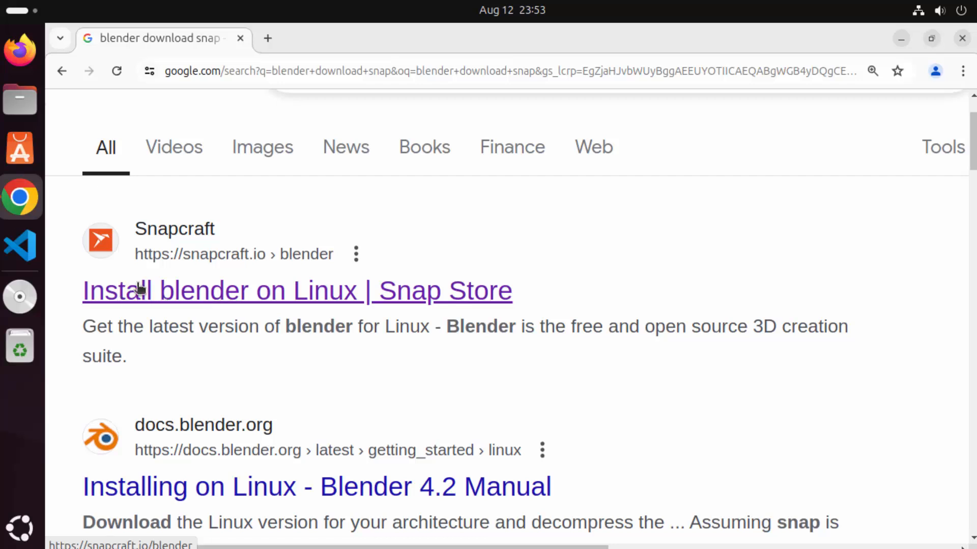
mouse_move(261, 267)
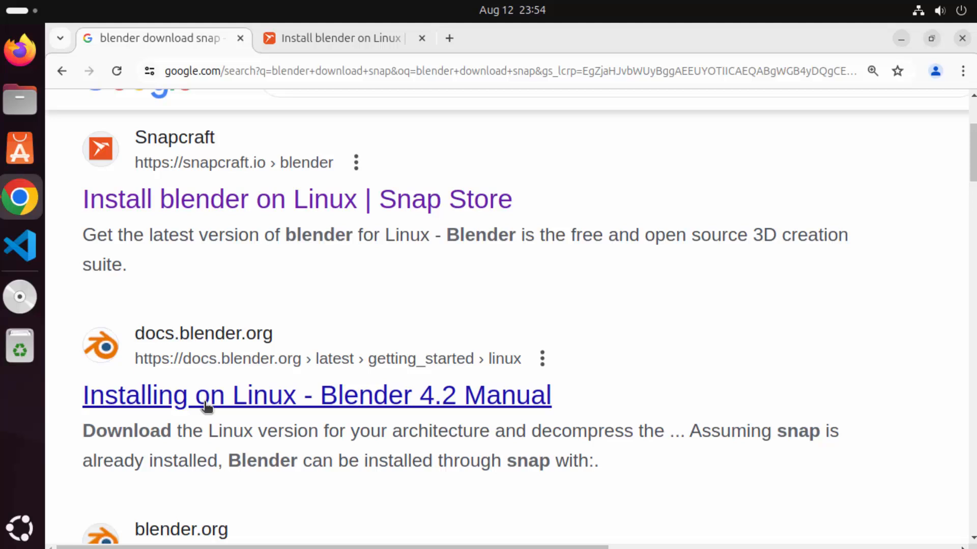
mouse_move(301, 403)
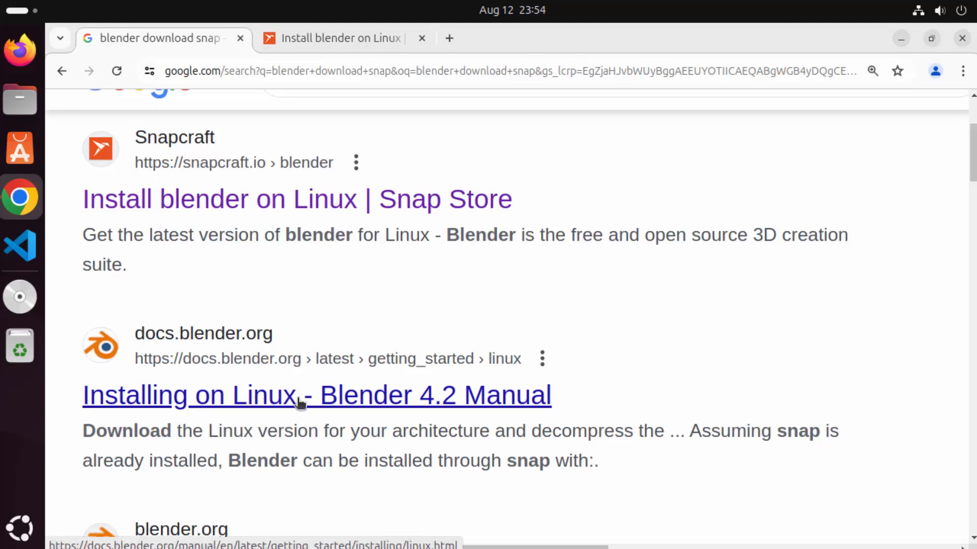
mouse_move(243, 380)
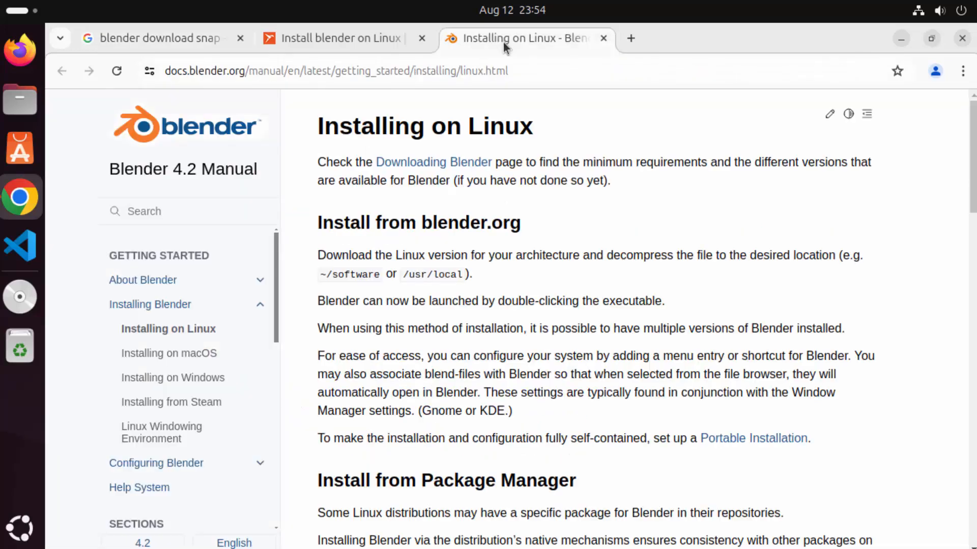
mouse_move(546, 207)
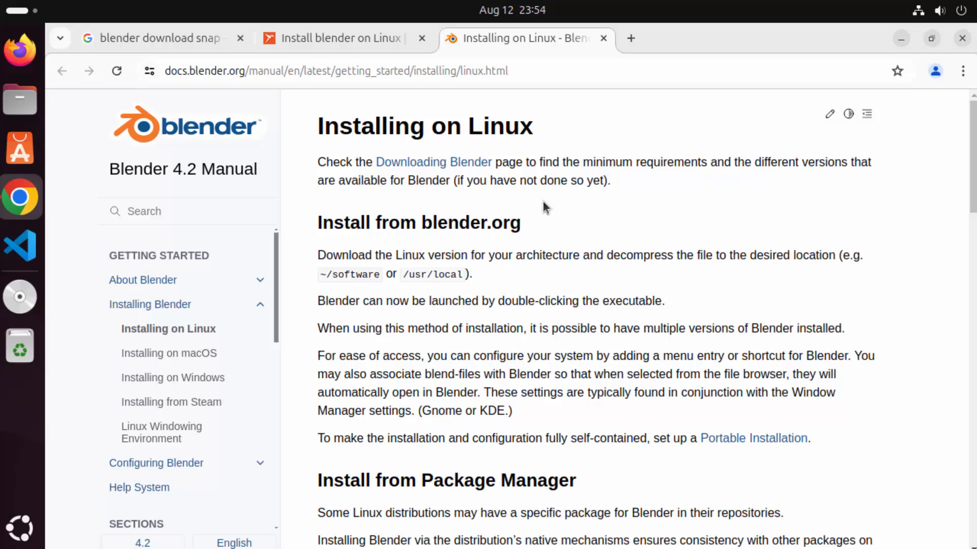
Scroll the Blender 4.2 Manual's Installing on Linux page down to the Install from Snap section.
scroll(down, 3)
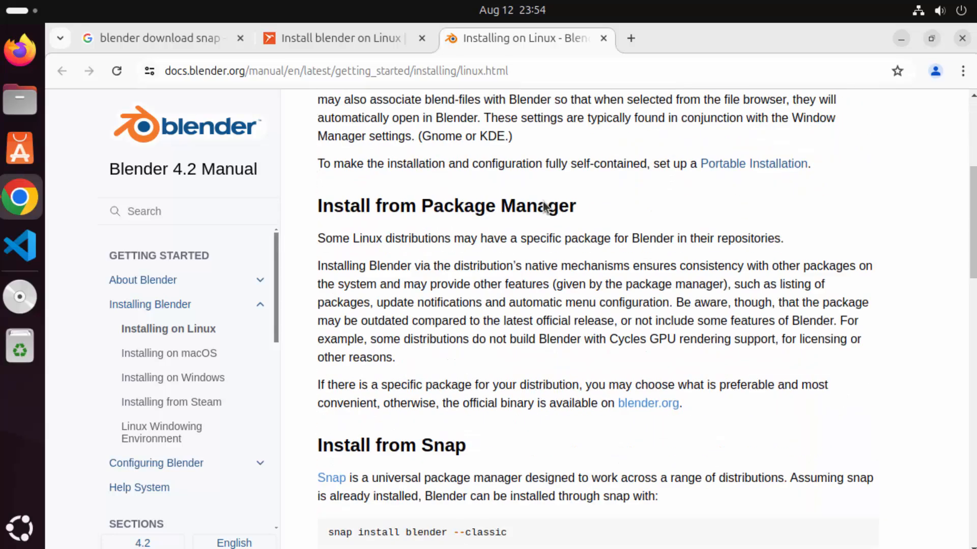
mouse_move(545, 206)
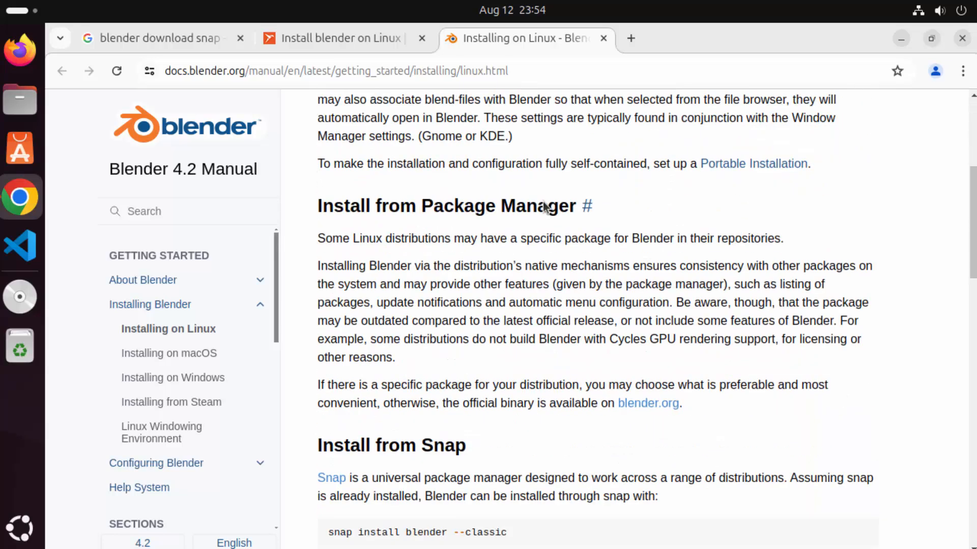
mouse_move(334, 221)
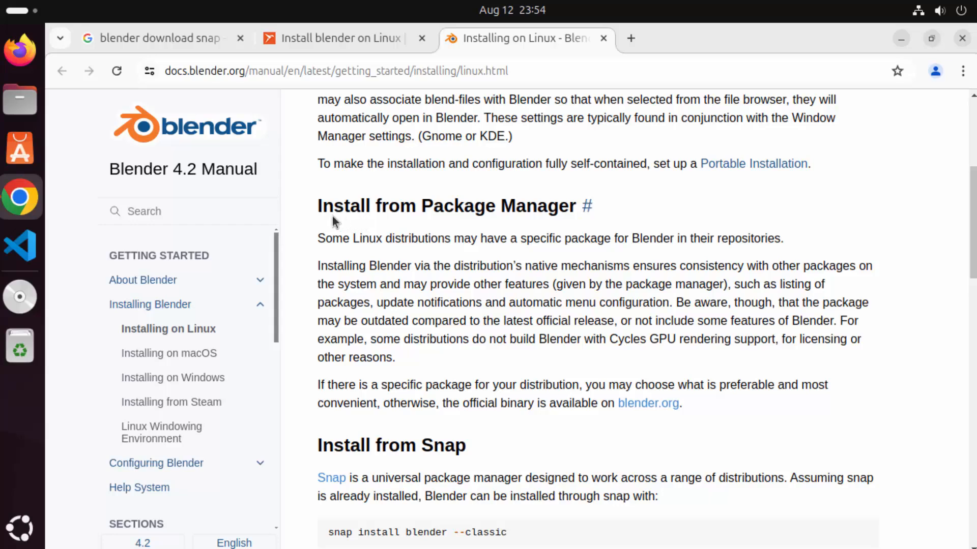
mouse_move(461, 218)
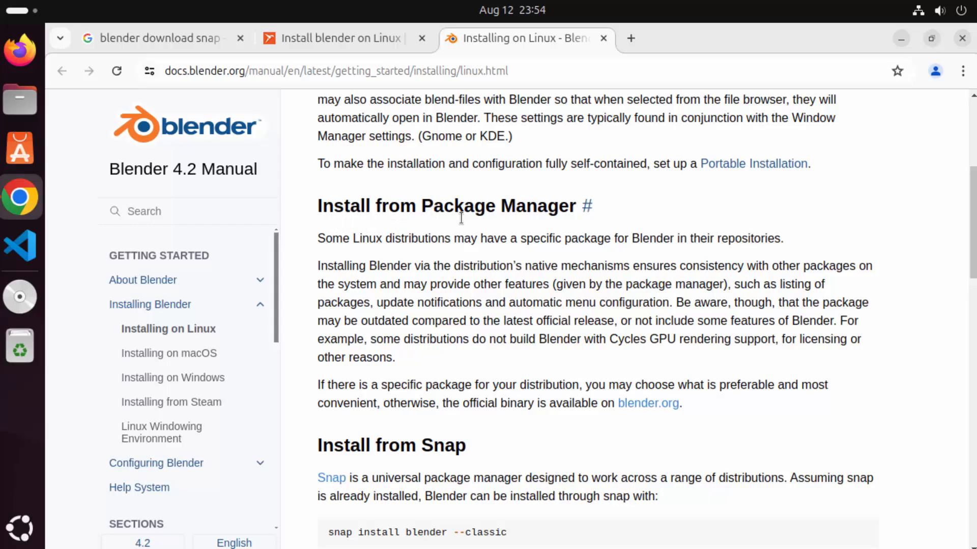
scroll(down, 3)
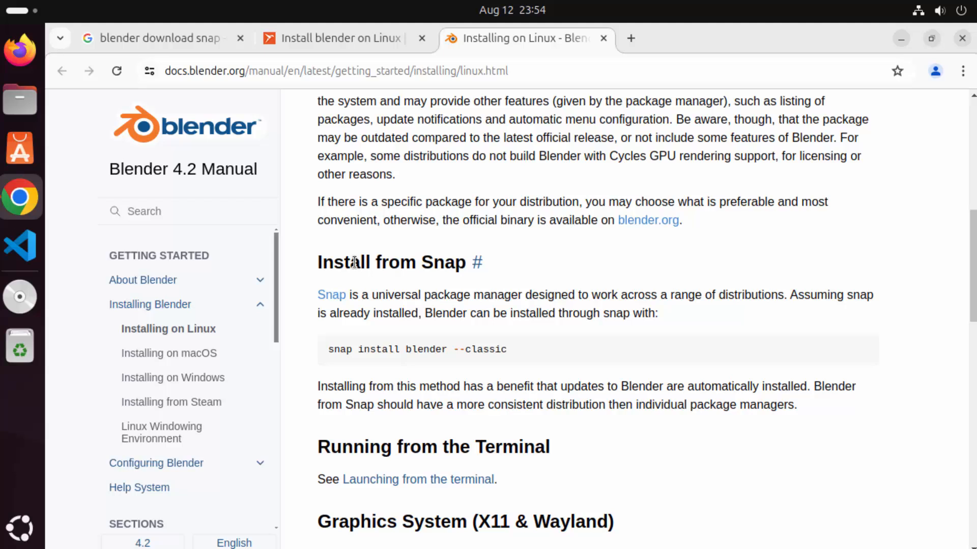
mouse_move(342, 269)
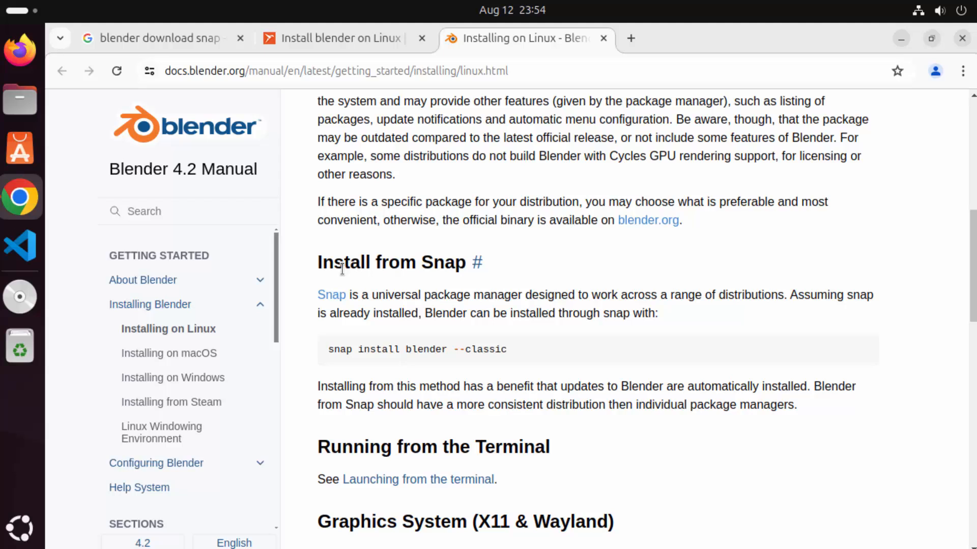
mouse_move(358, 338)
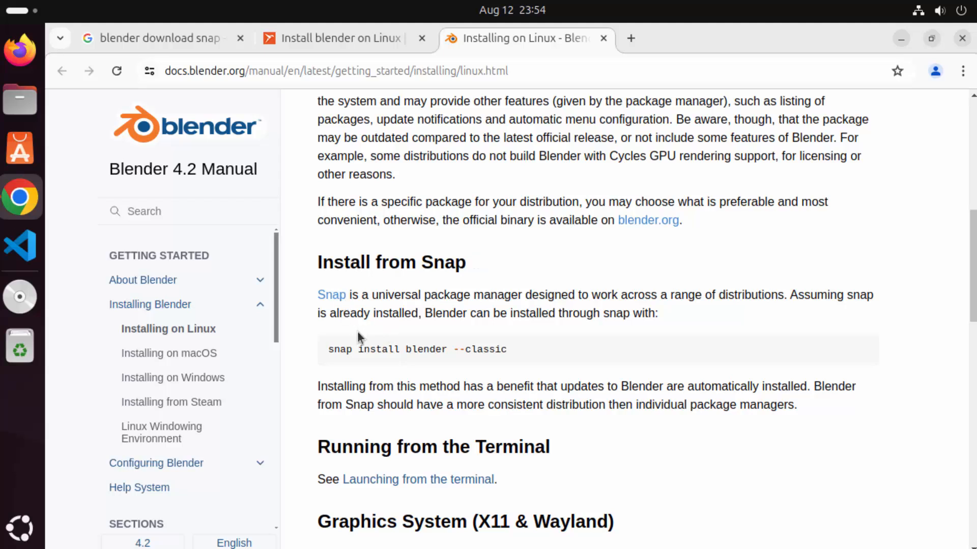
mouse_move(347, 272)
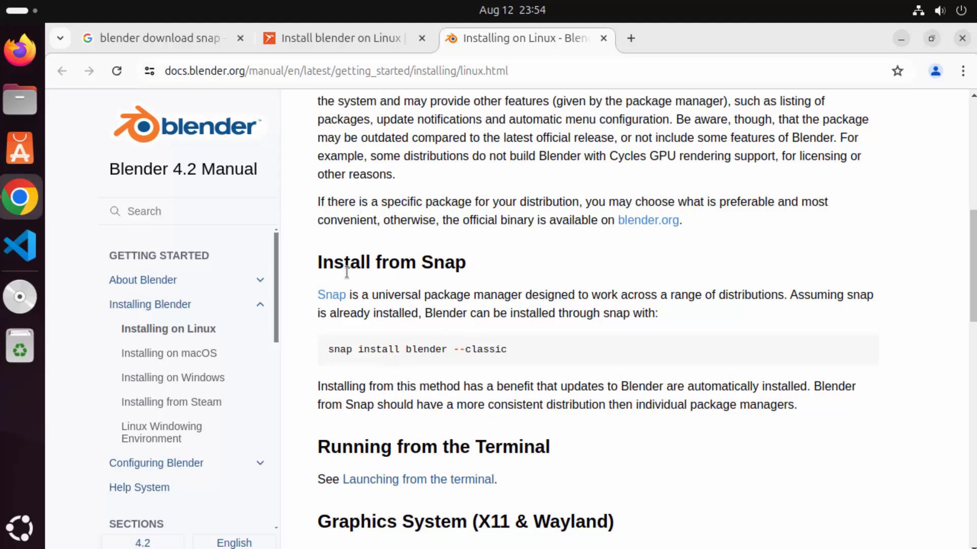
mouse_move(484, 333)
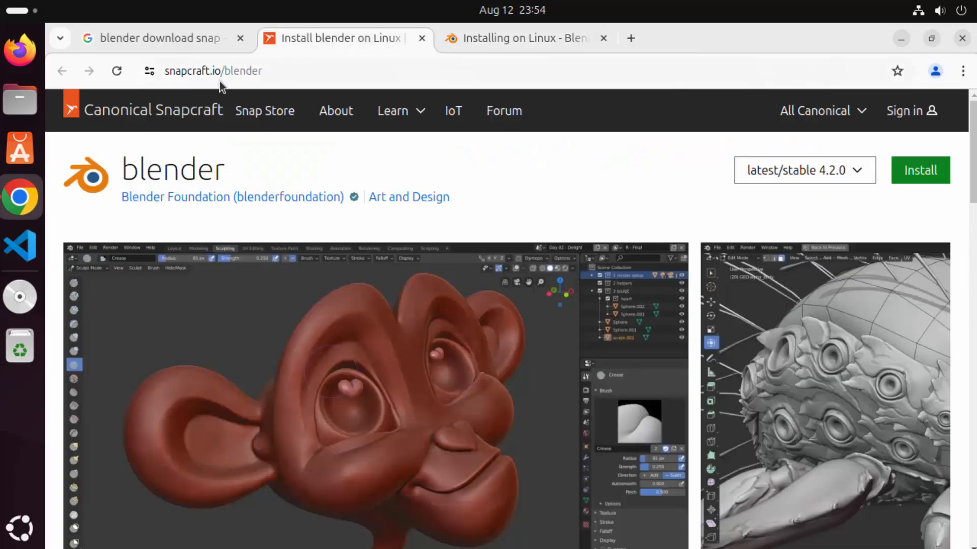
mouse_move(313, 89)
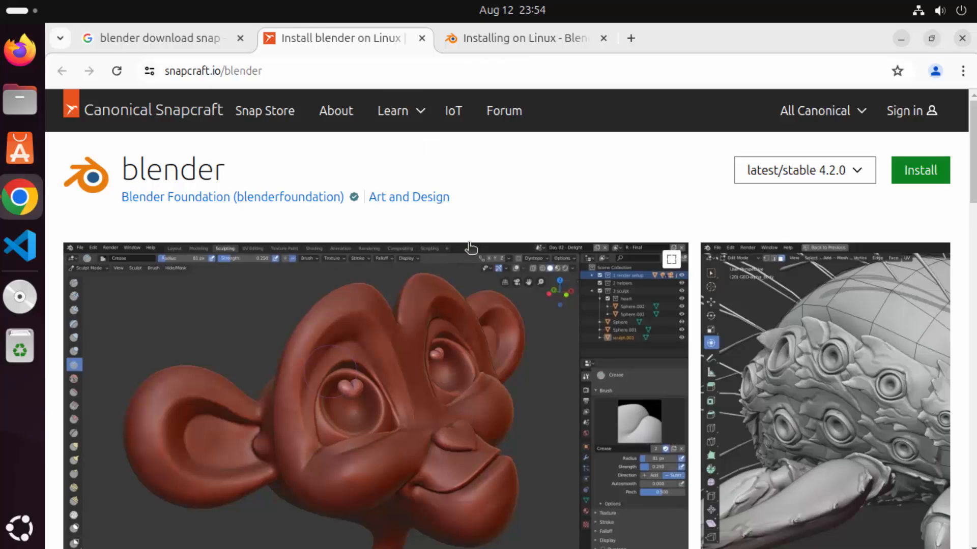
View the Snapcraft blender release channels, with latest/stable at 4.2.0 published 16 July 2024.
scroll(down, 3)
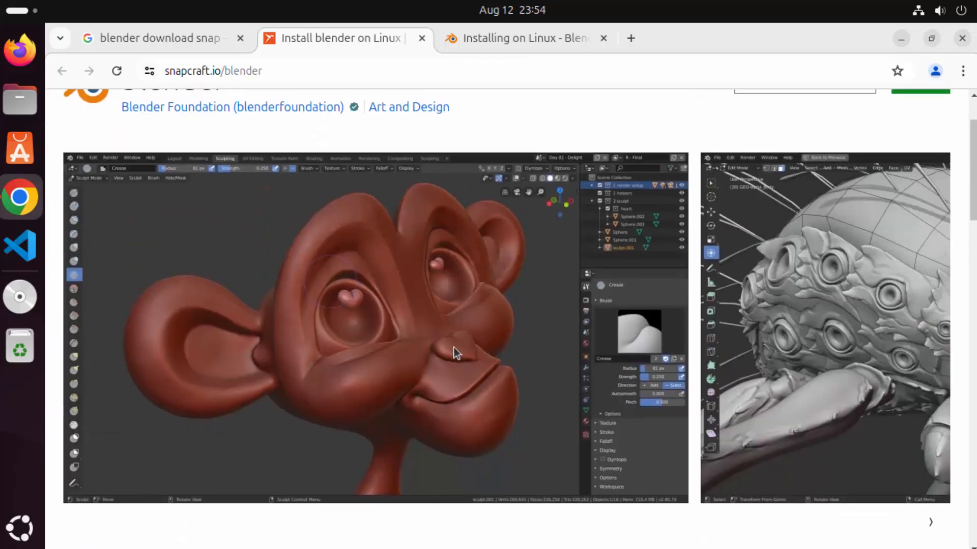
scroll(up, 3)
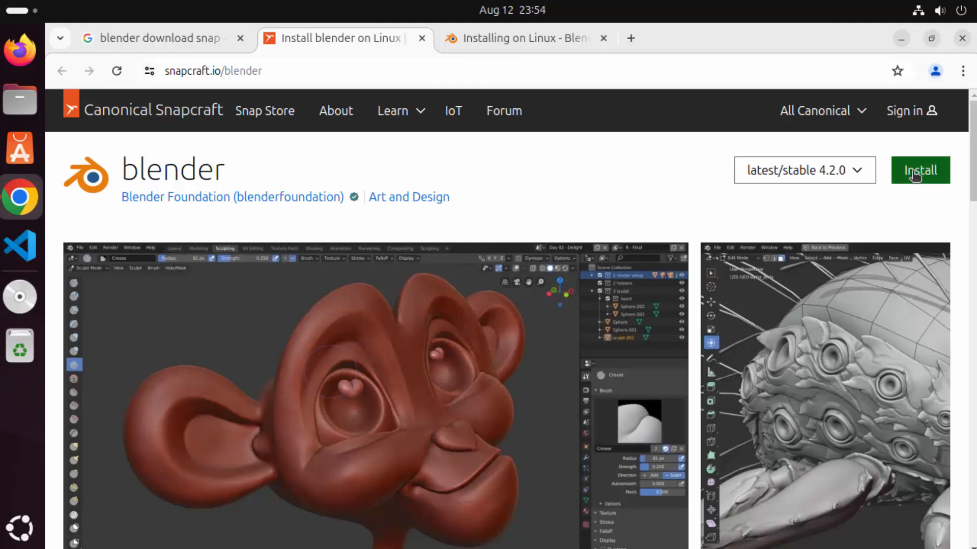
click(920, 170)
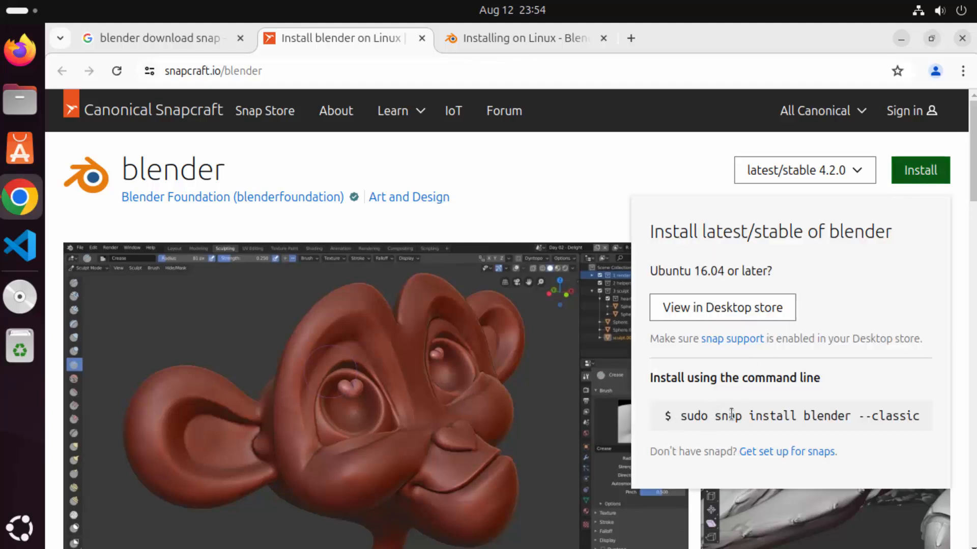
click(804, 170)
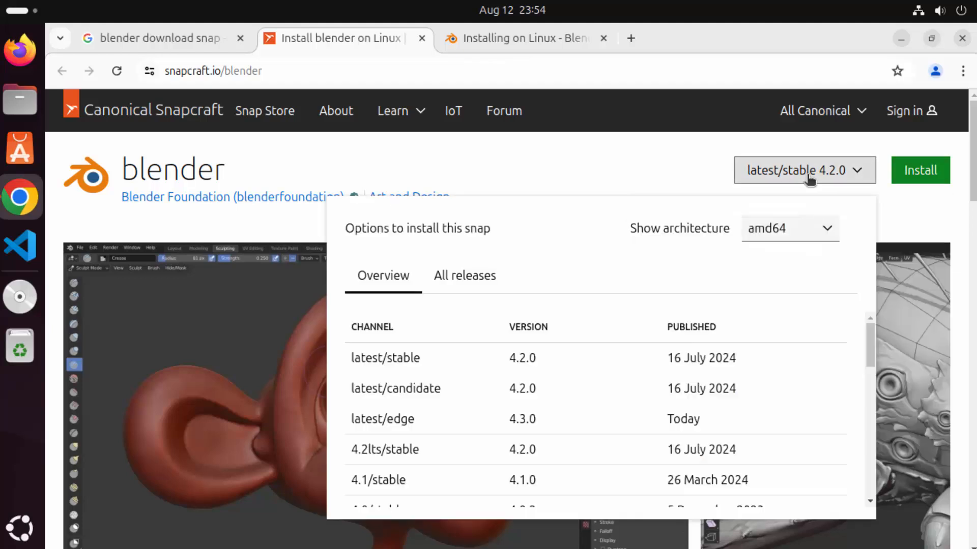
mouse_move(479, 364)
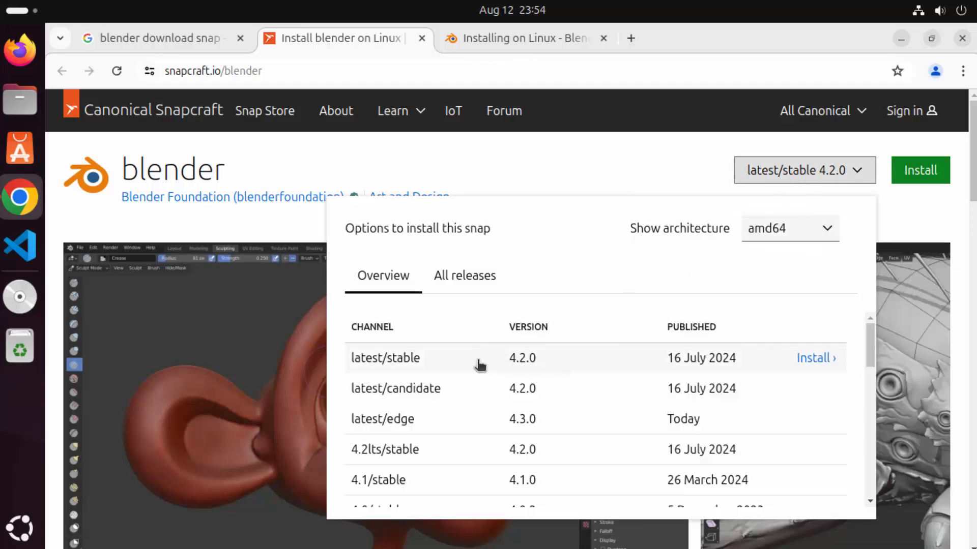
mouse_move(507, 366)
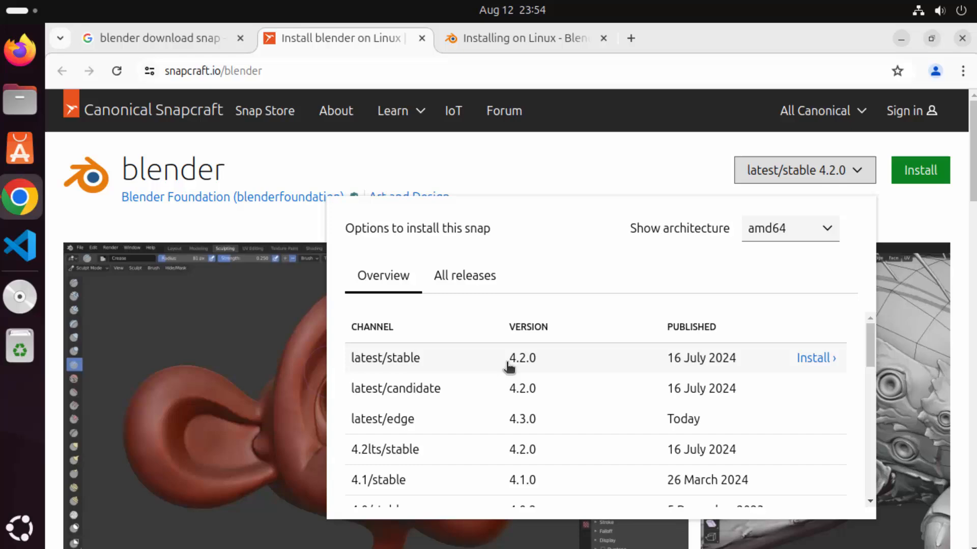
mouse_move(684, 367)
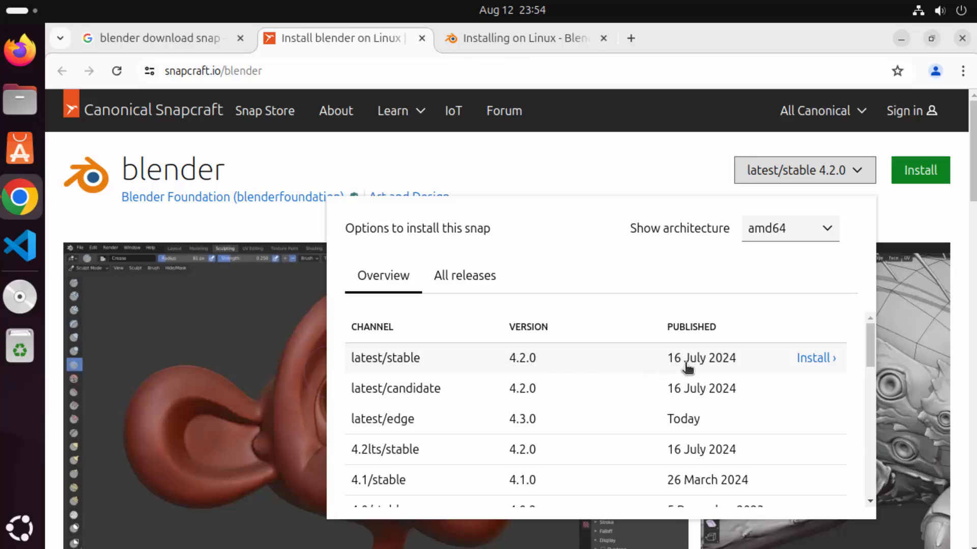
mouse_move(546, 57)
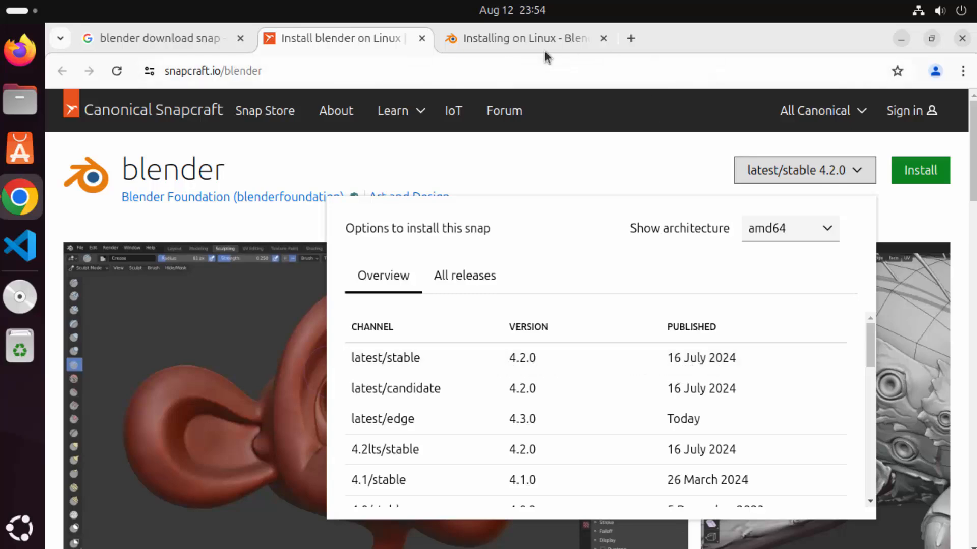
Check the manual's snap section, then show Snapcraft's latest/stable install command 'sudo snap install blender --classic'.
click(517, 37)
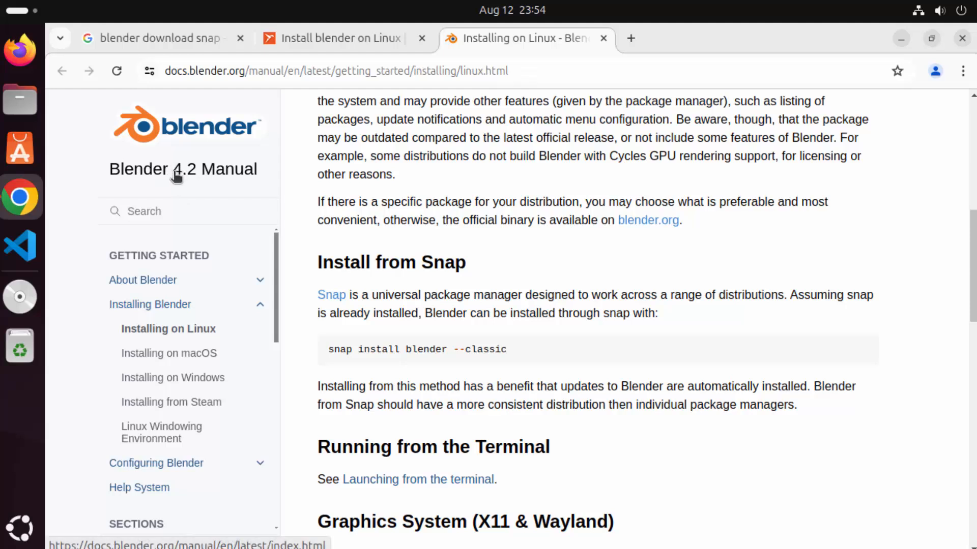
mouse_move(201, 180)
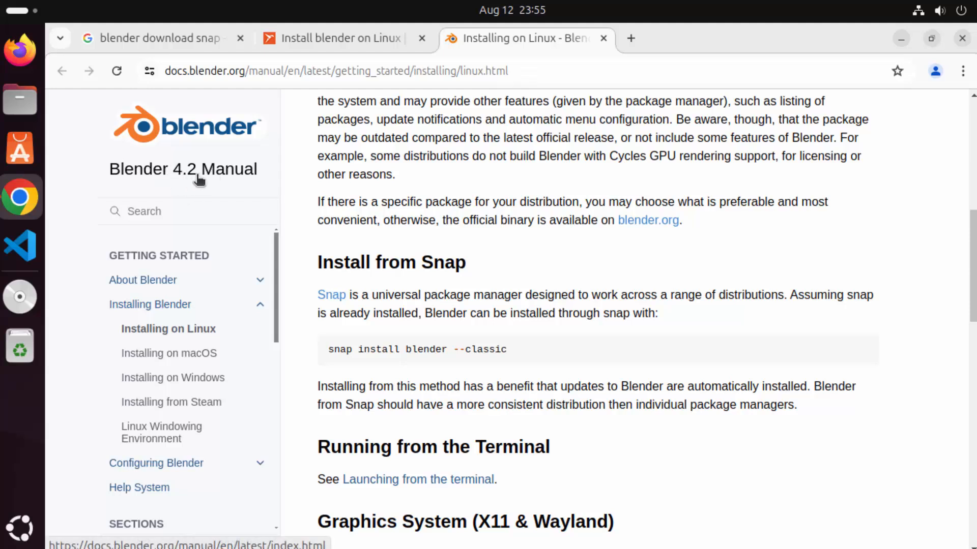
mouse_move(336, 37)
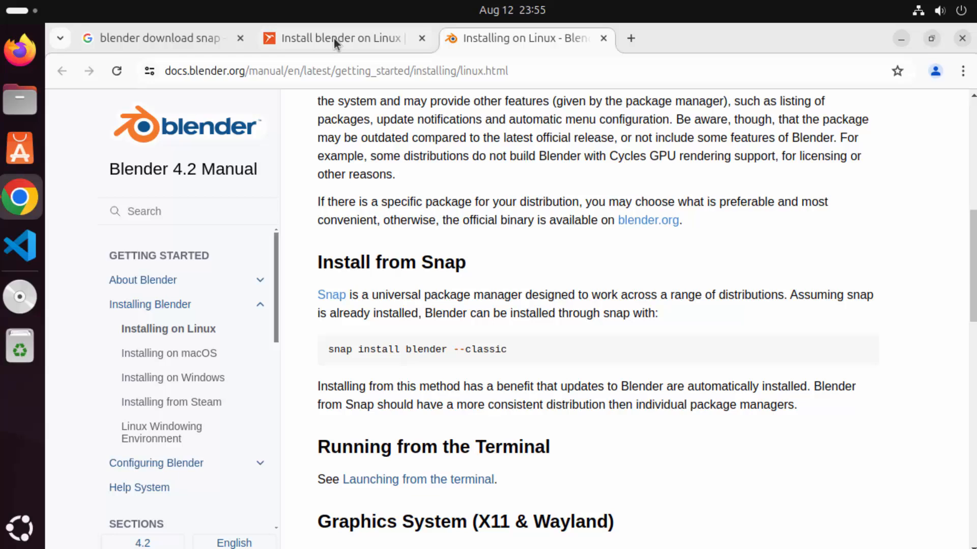
click(337, 37)
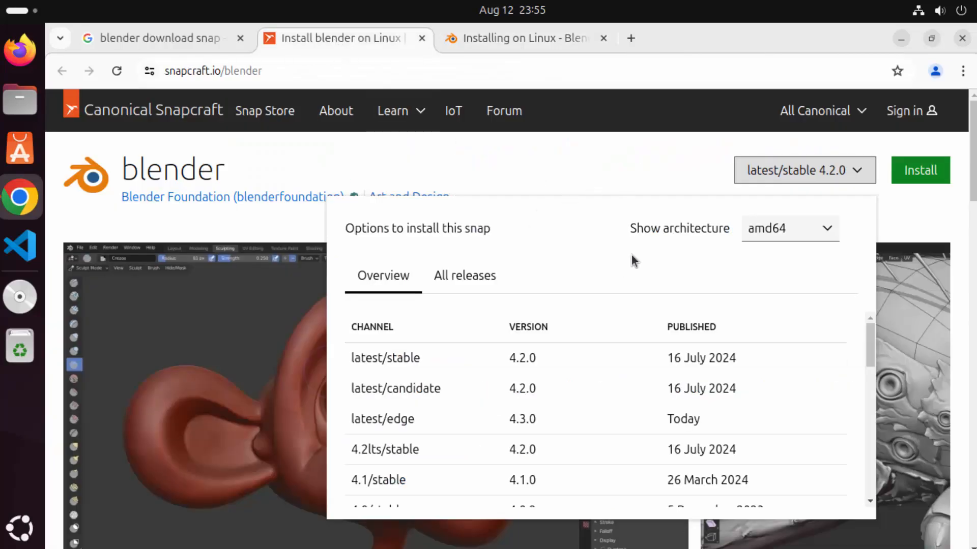
mouse_move(903, 224)
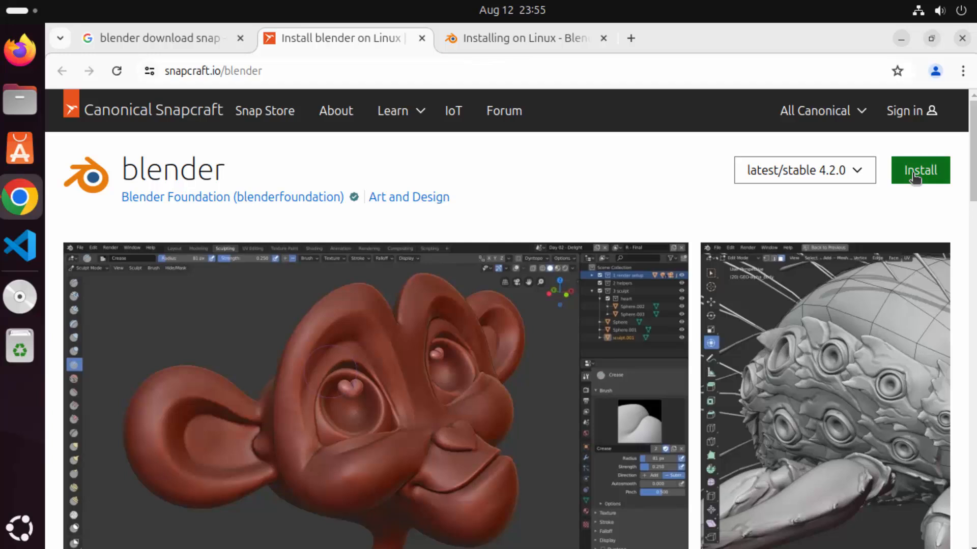
click(920, 170)
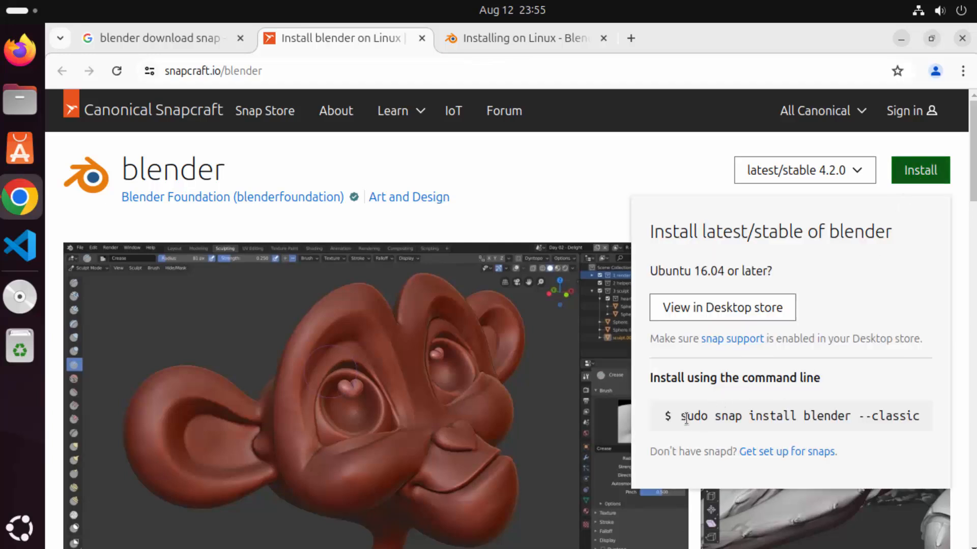
mouse_move(842, 410)
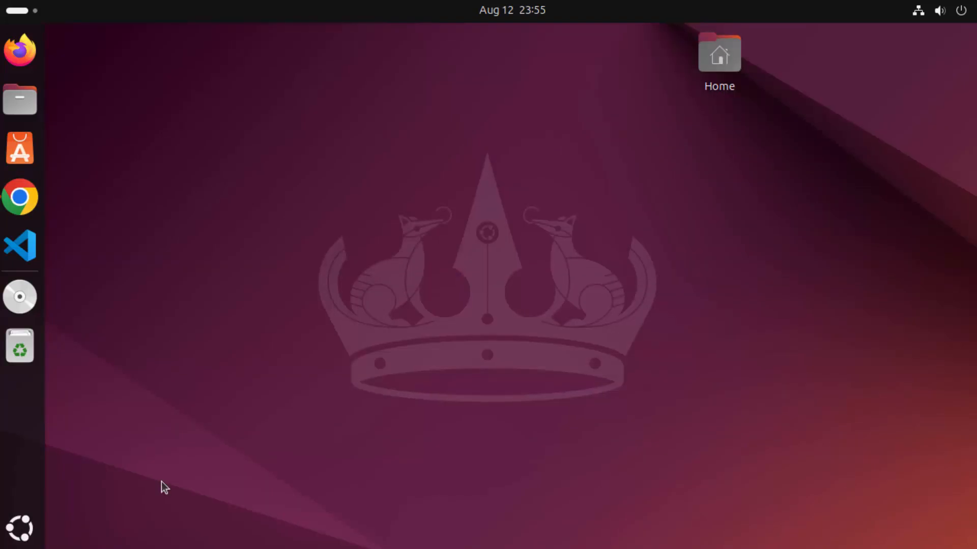
Launch a terminal window at an empty home-directory prompt.
click(20, 527)
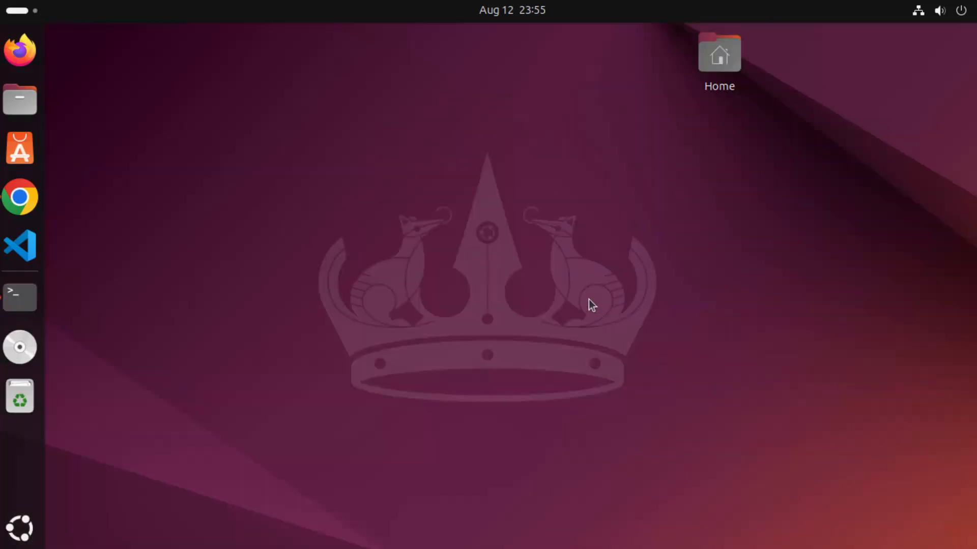
click(20, 297)
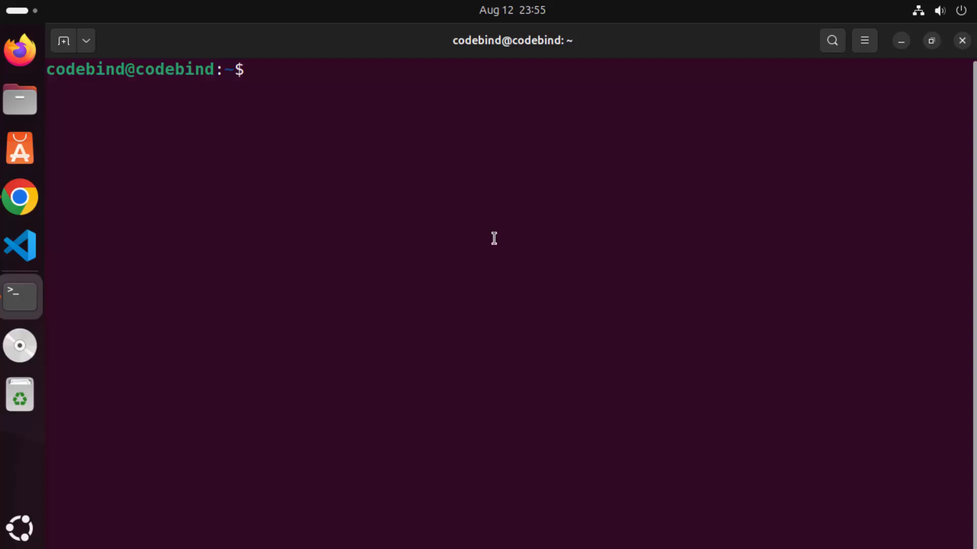
Run 'sudo snap install blender --classic' and authorise it with the password.
text(sudo snap install blender --classic)
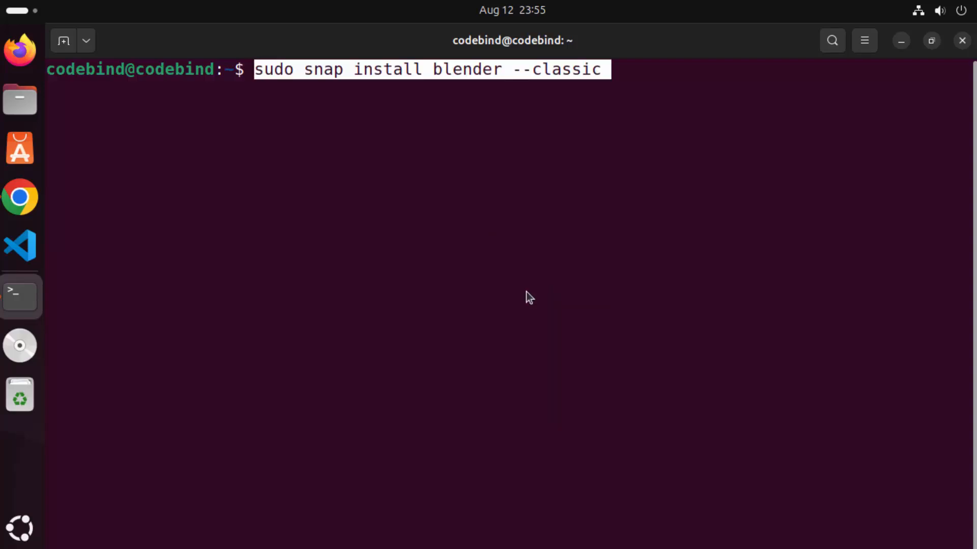
key(Return)
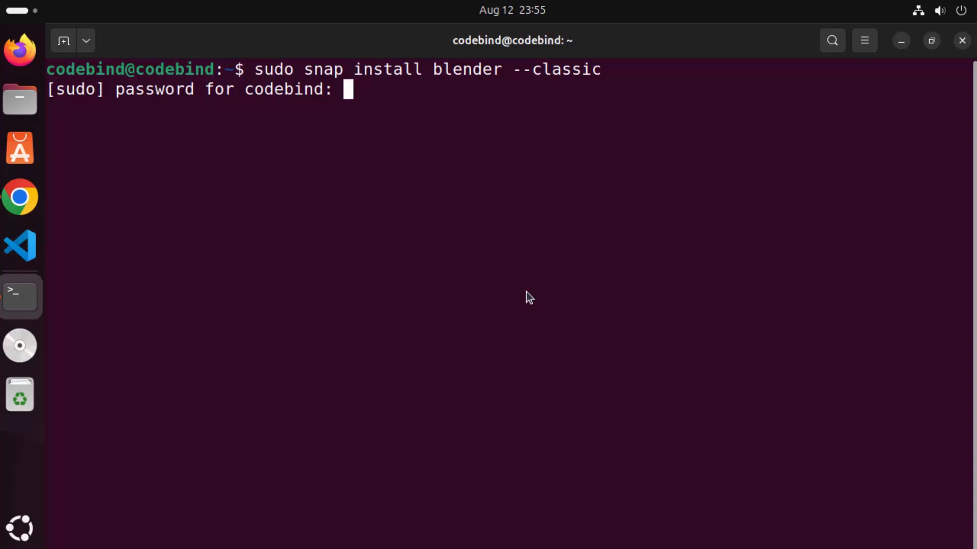
key(Return)
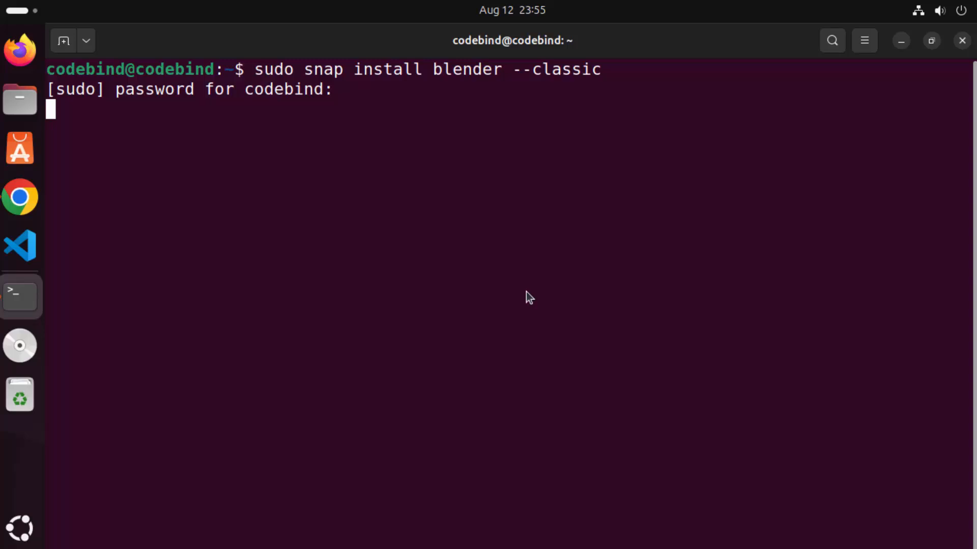
key(Return)
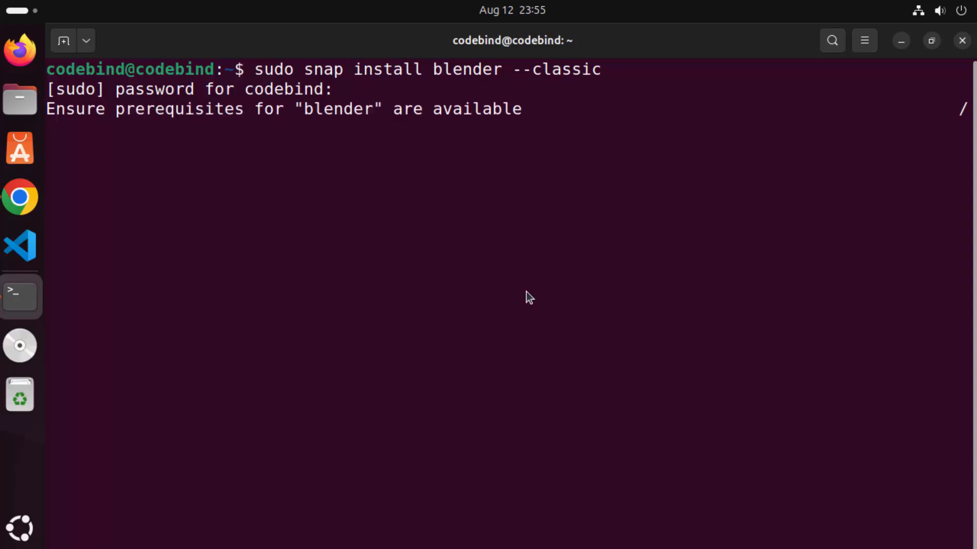
mouse_move(456, 145)
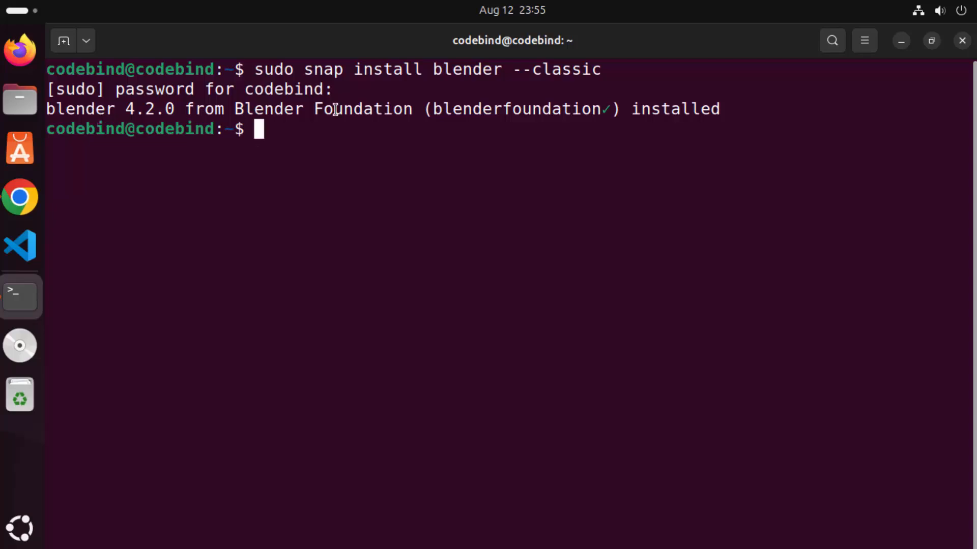
mouse_move(399, 112)
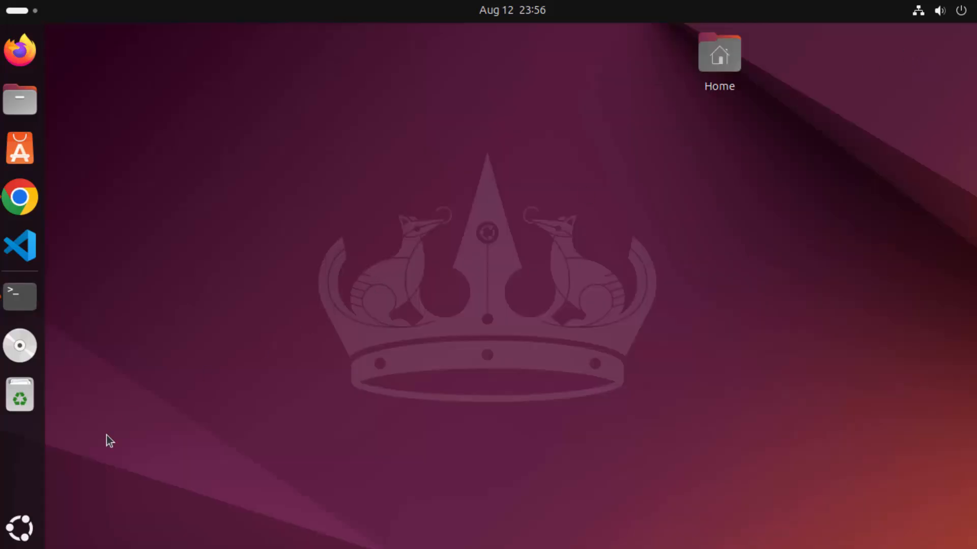
Search the app grid for 'ble' and launch Blender 4.2 from the results.
click(19, 527)
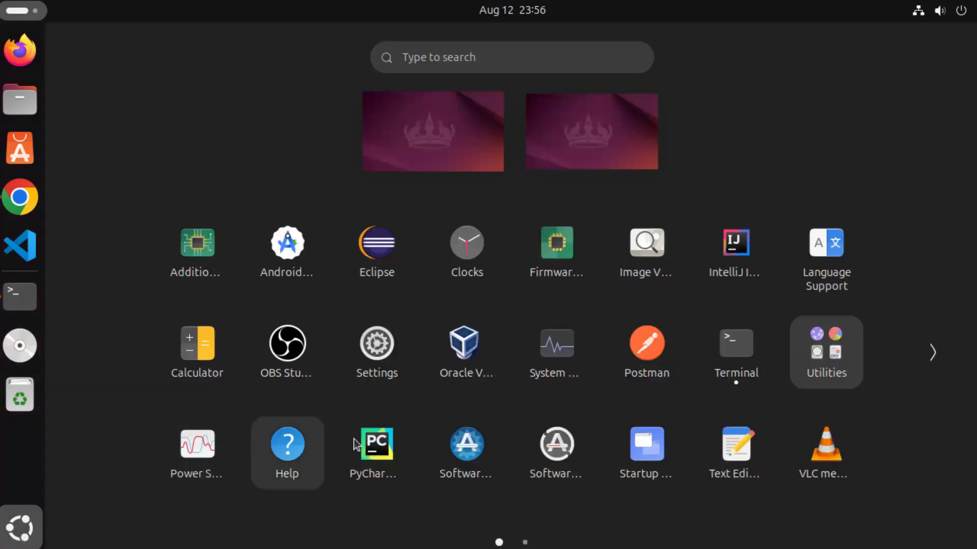
mouse_move(511, 363)
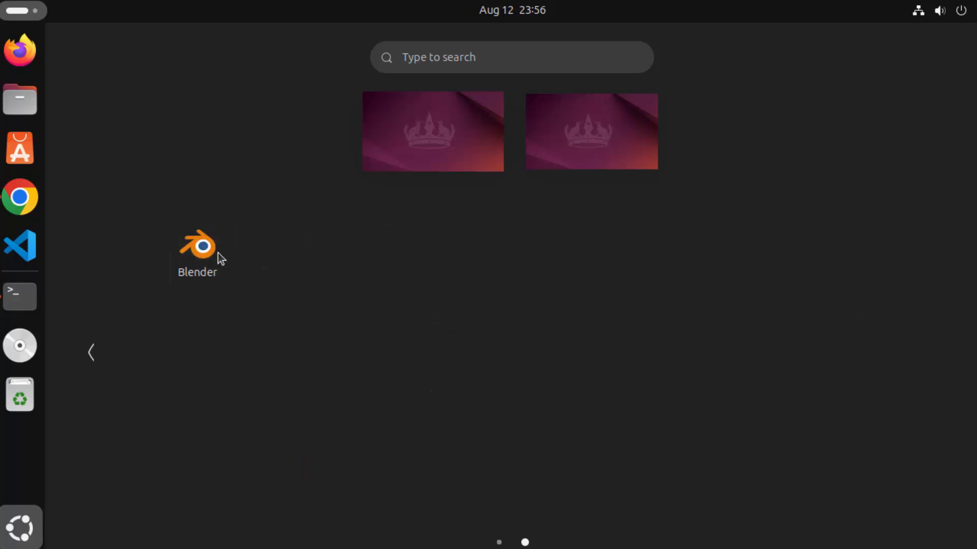
text(b)
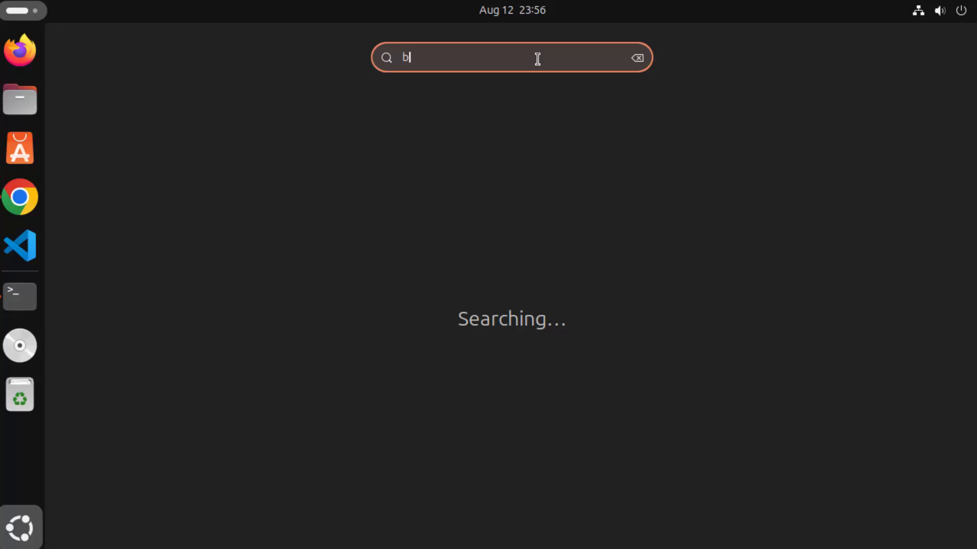
text(le)
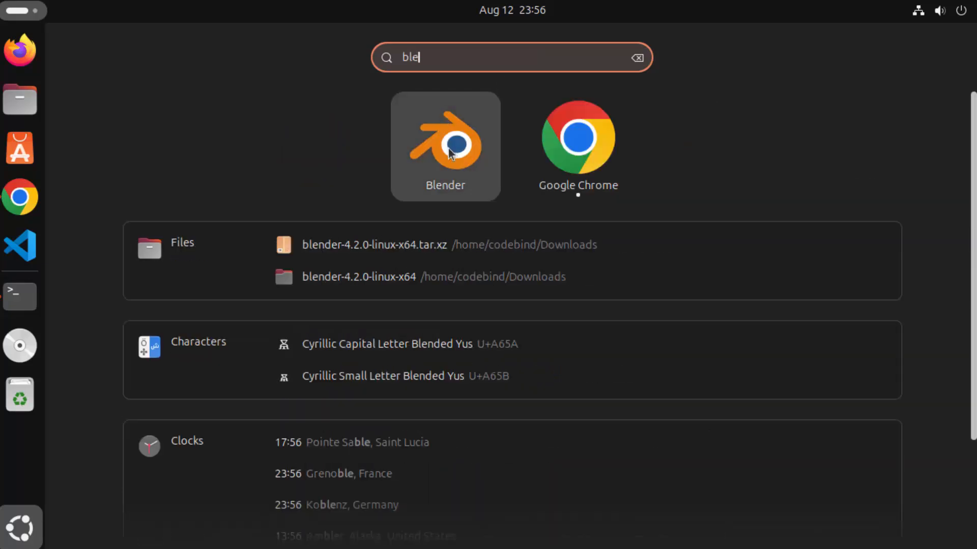
key(Escape)
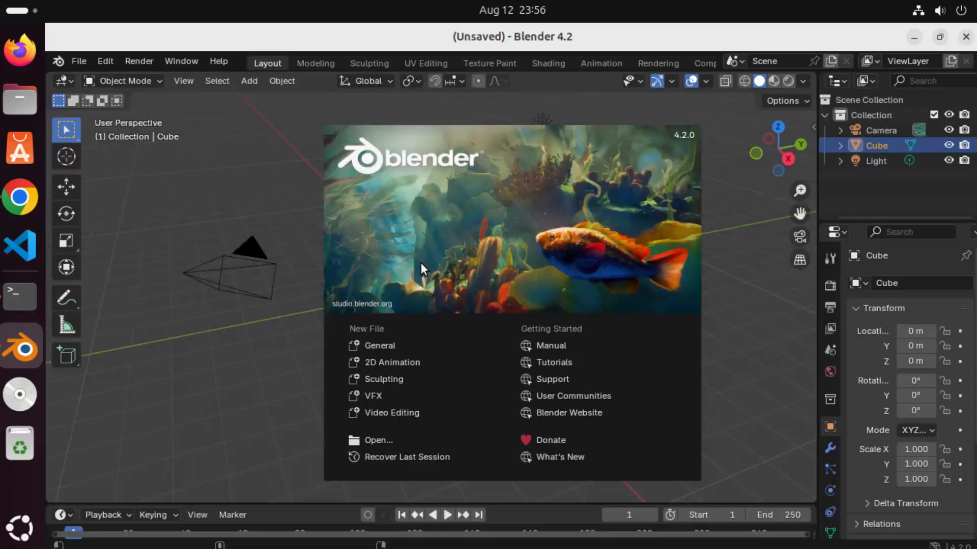
mouse_move(283, 272)
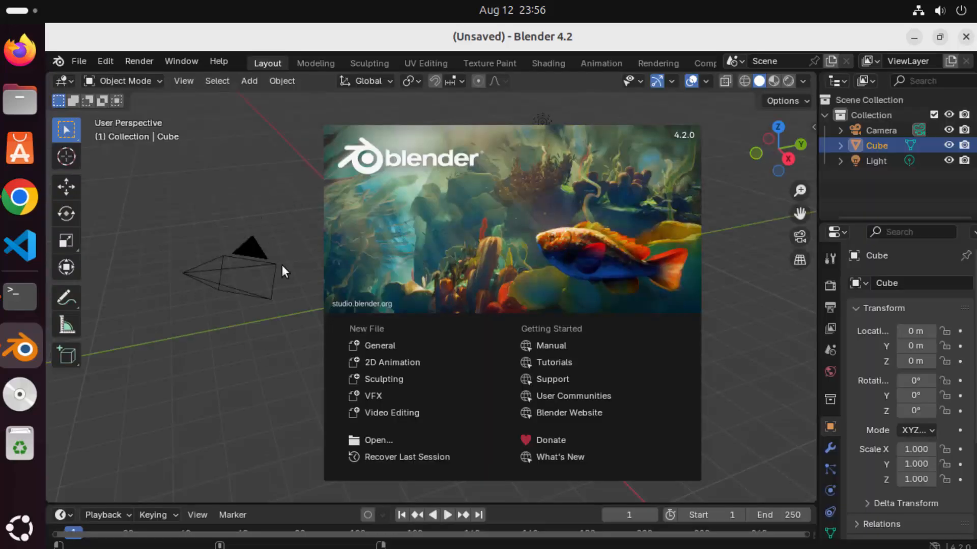
mouse_move(341, 269)
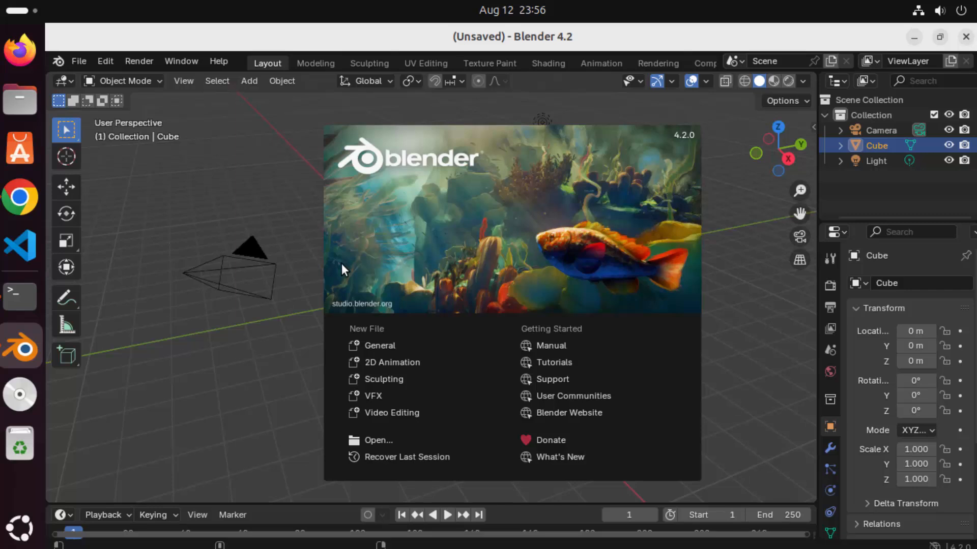
mouse_move(392, 362)
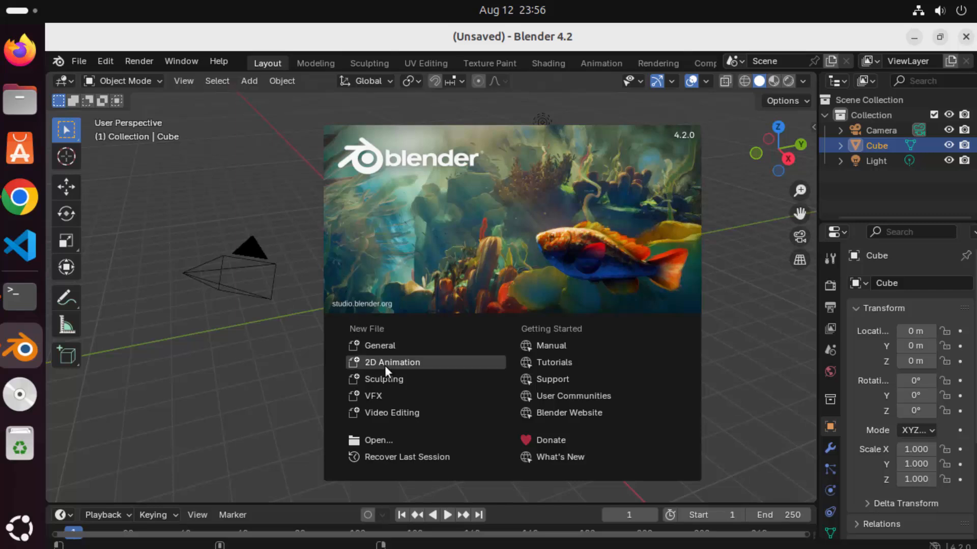
mouse_move(398, 346)
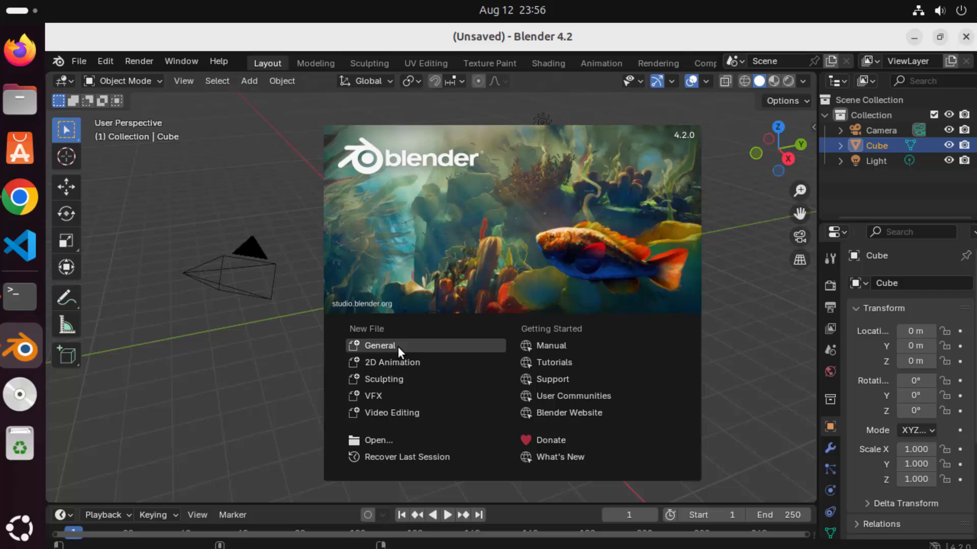
mouse_move(411, 355)
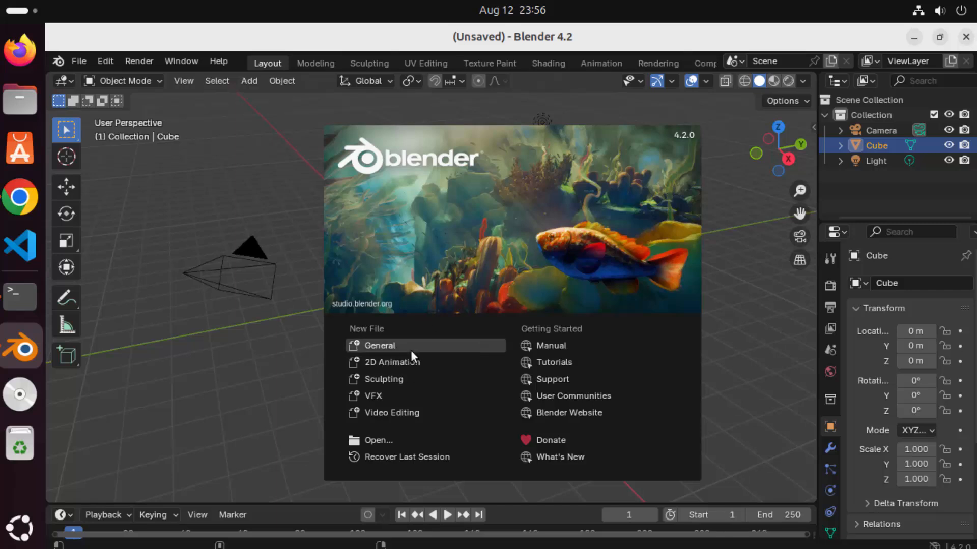
mouse_move(401, 448)
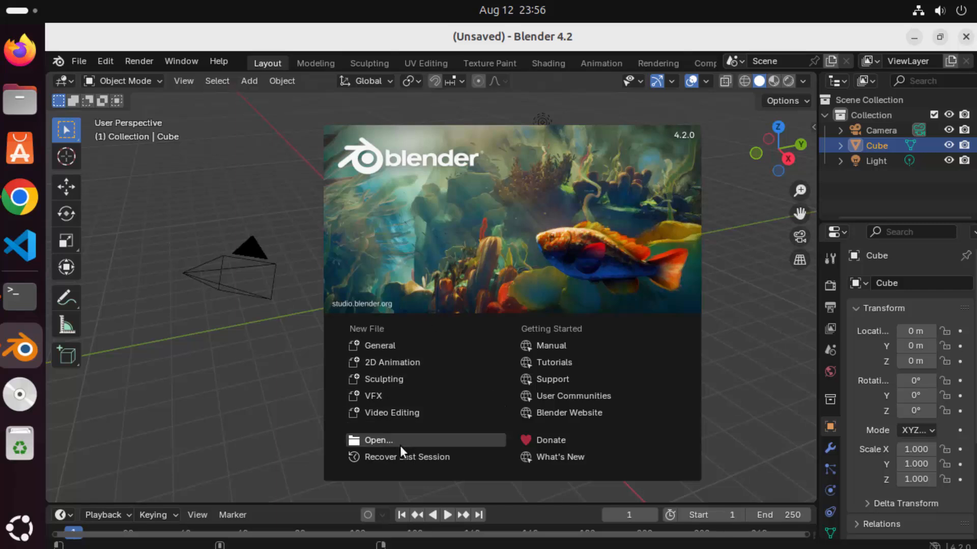
mouse_move(241, 269)
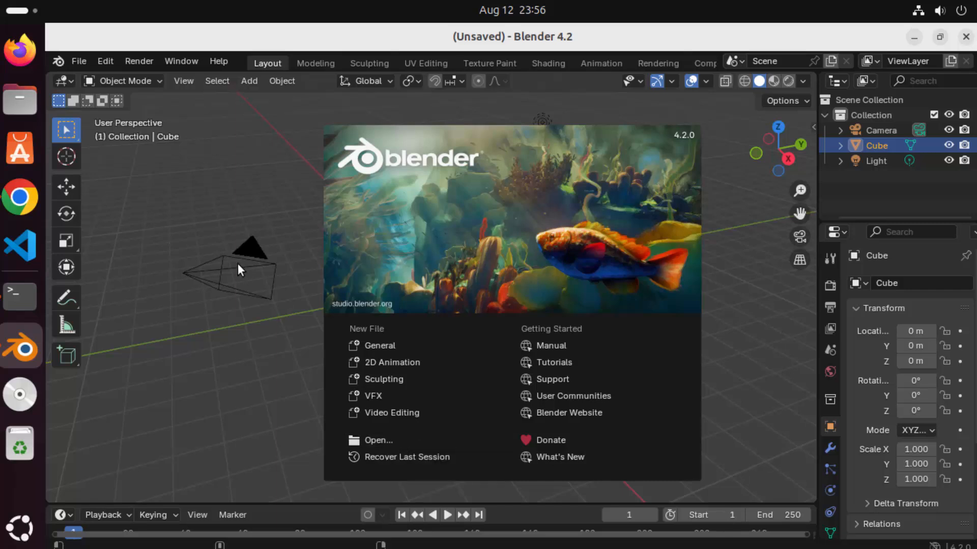
Dismiss Blender's splash screen to reveal the default cube scene.
click(346, 257)
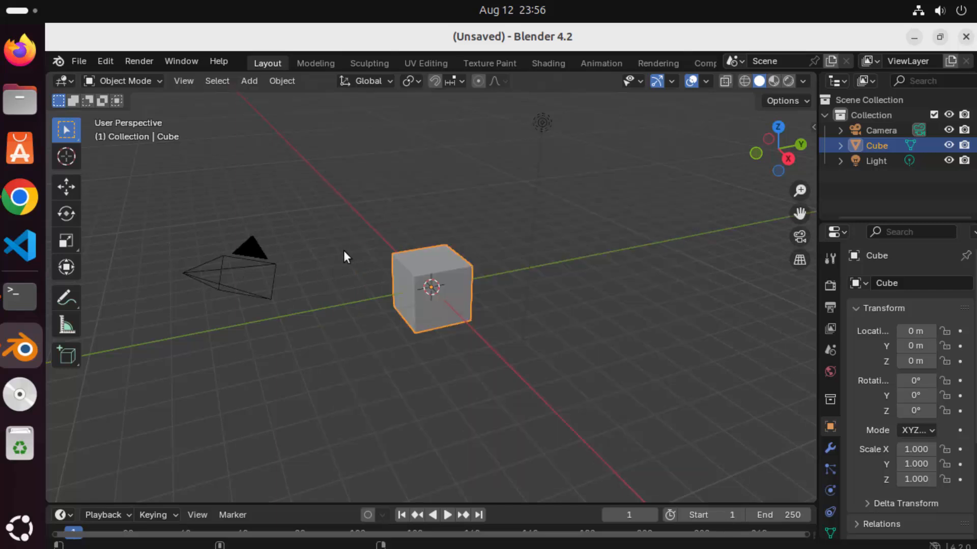
mouse_move(402, 243)
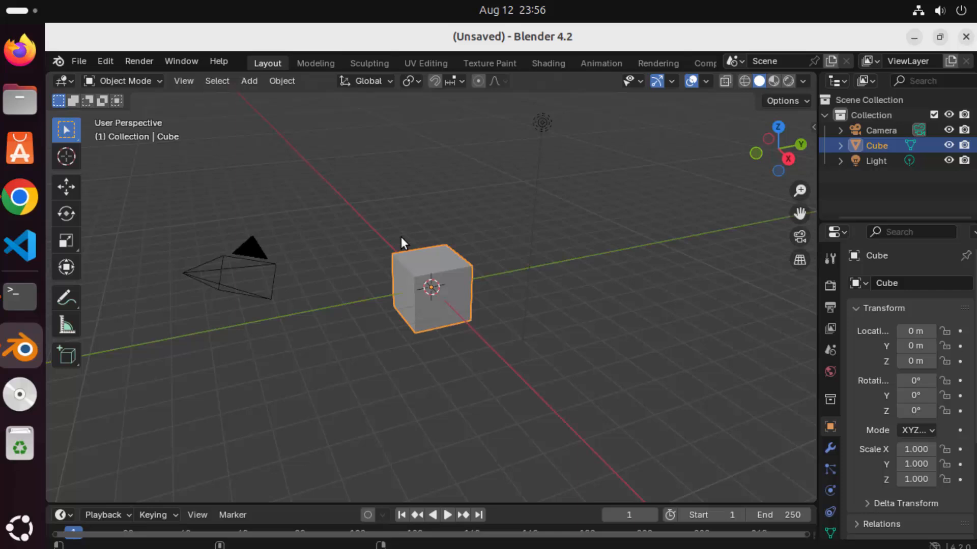
mouse_move(416, 239)
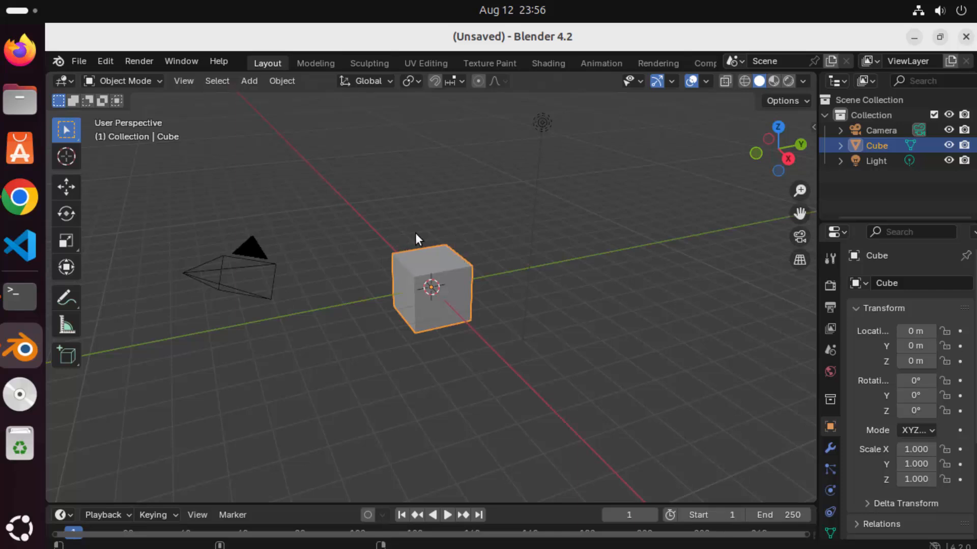
mouse_move(97, 339)
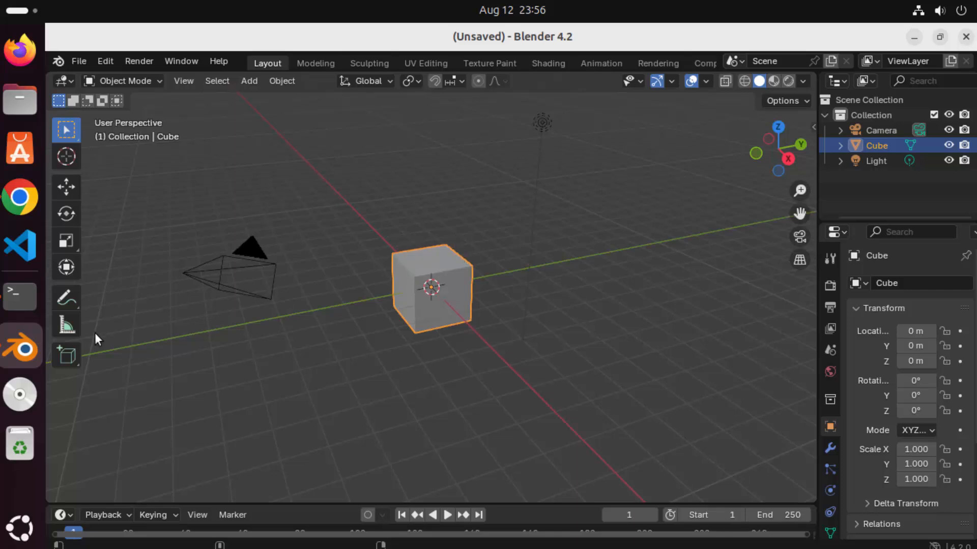
mouse_move(25, 356)
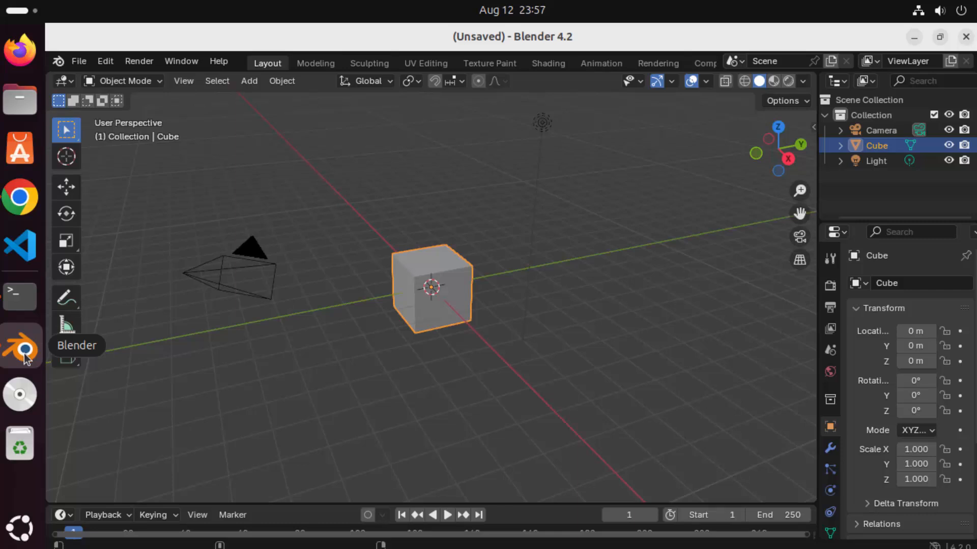
Pin Blender to the GNOME dash via its icon's Pin to Dash option.
right_click(21, 347)
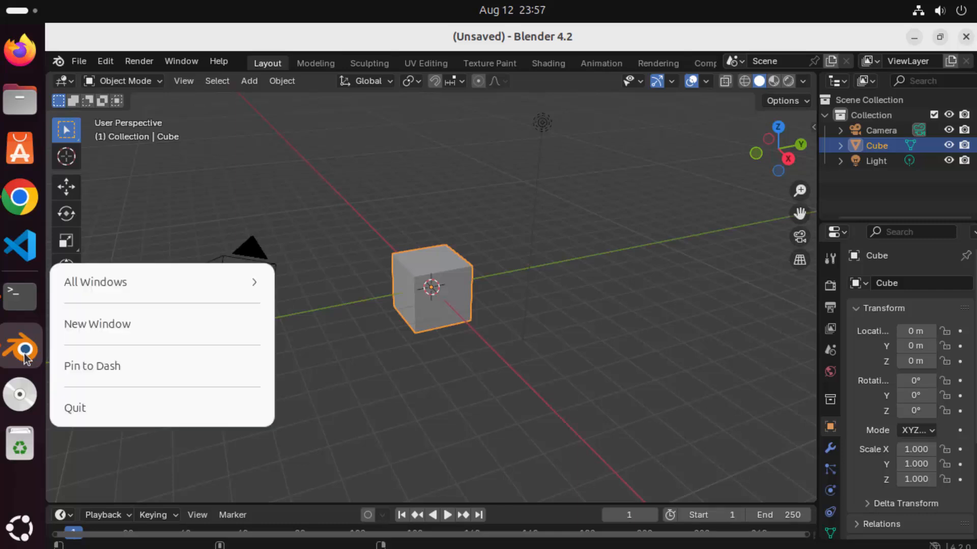
mouse_move(93, 366)
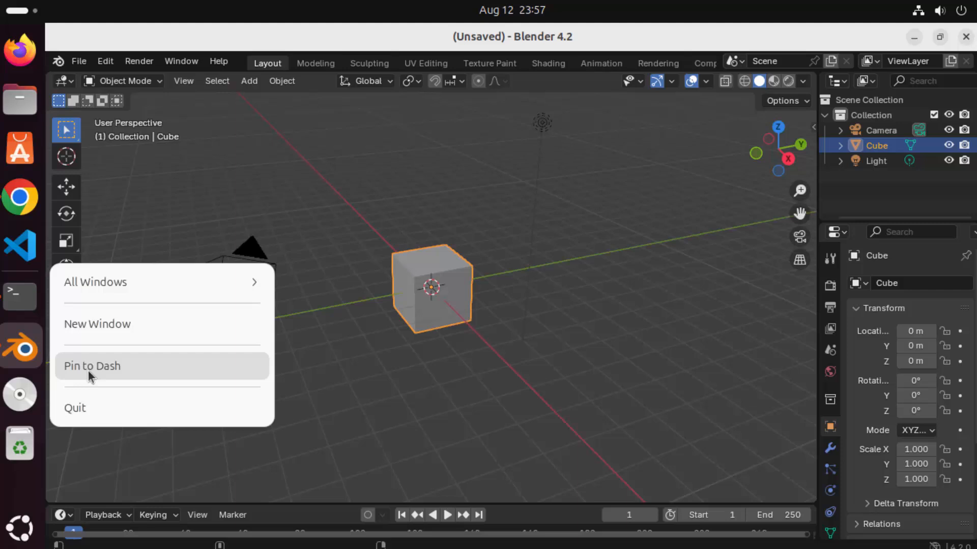
click(91, 365)
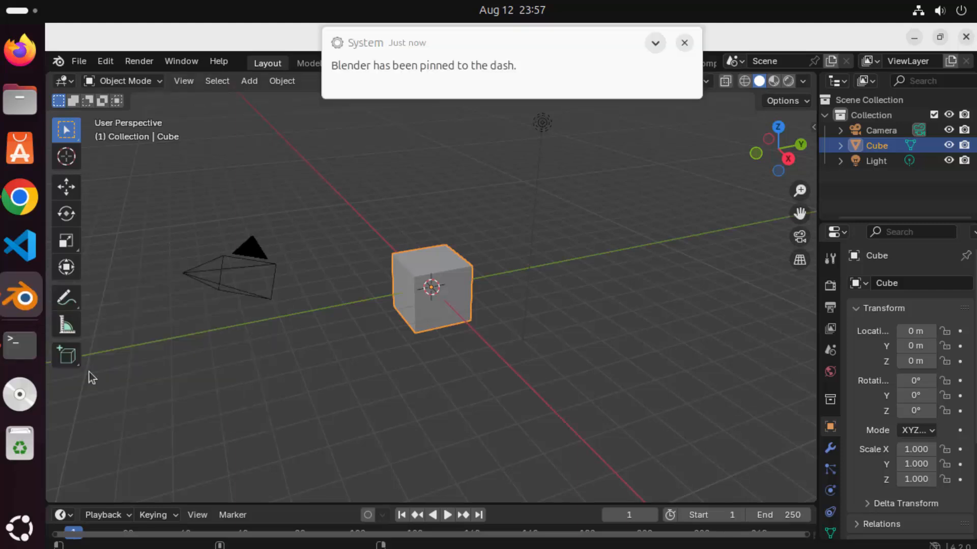
mouse_move(20, 297)
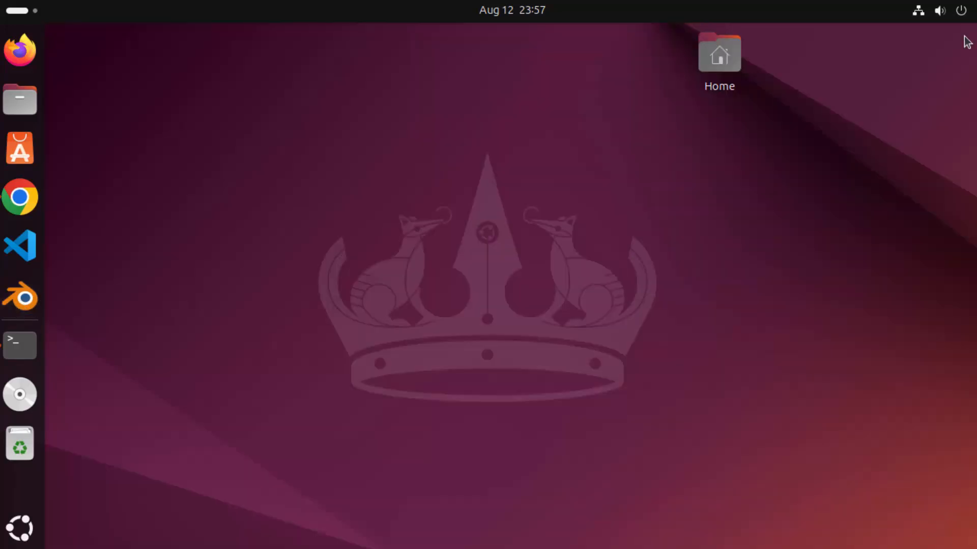
mouse_move(459, 219)
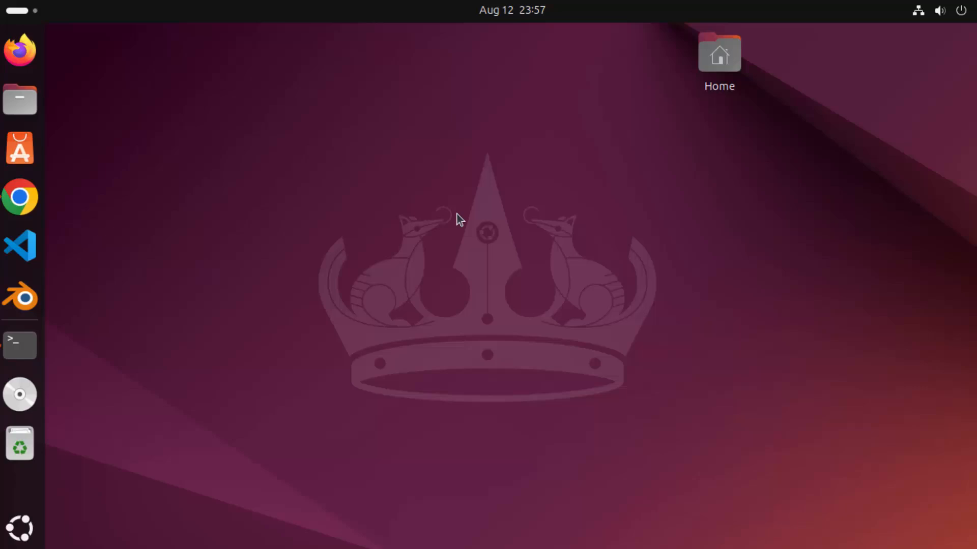
Relaunch Blender from its pinned dash icon.
click(19, 296)
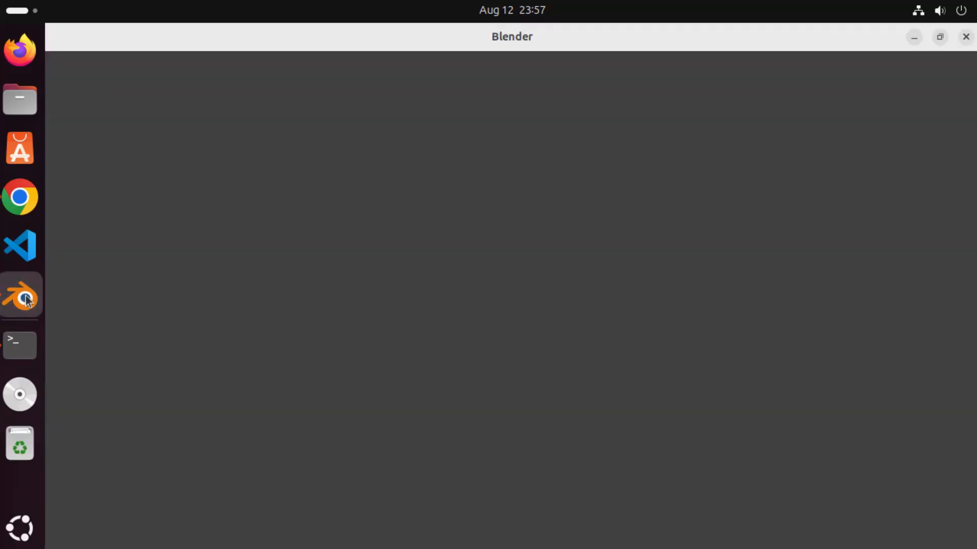
click(20, 294)
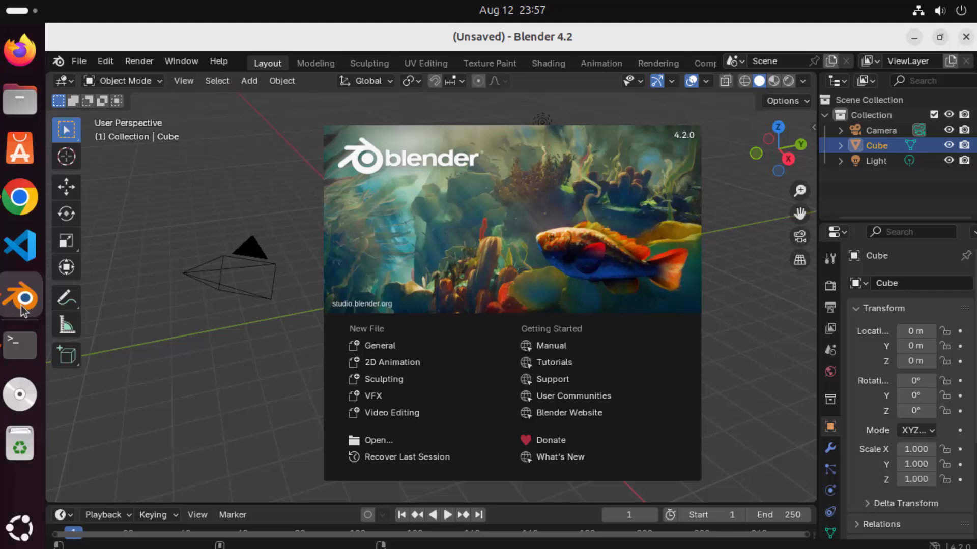
mouse_move(208, 290)
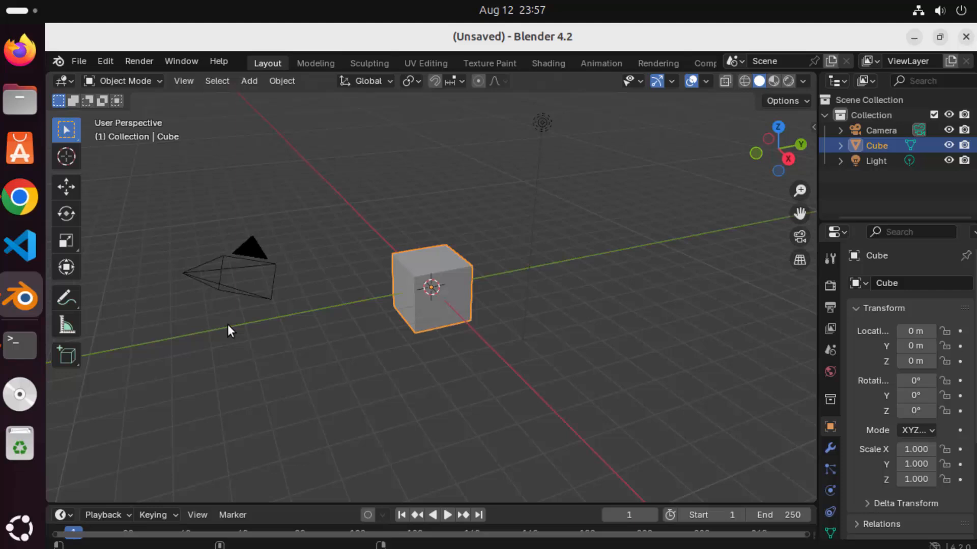
mouse_move(237, 350)
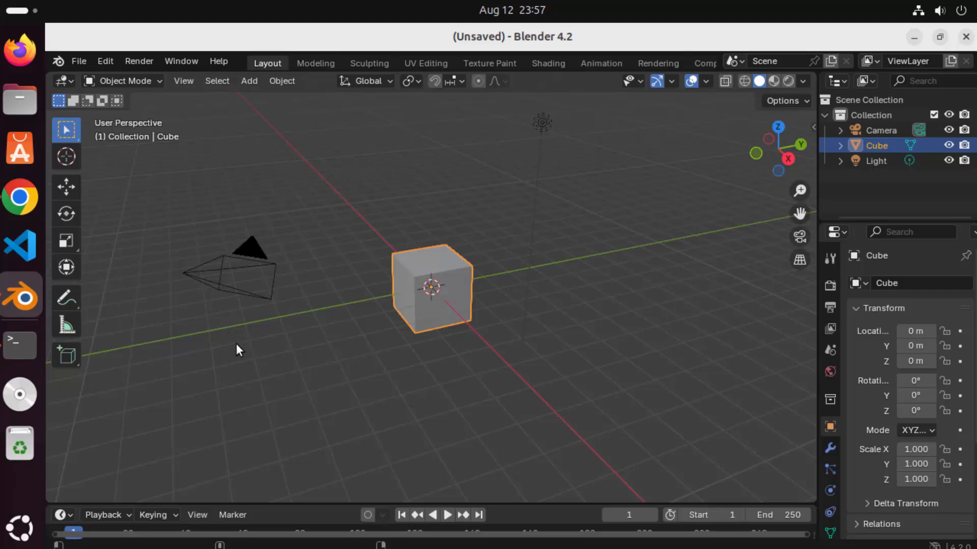